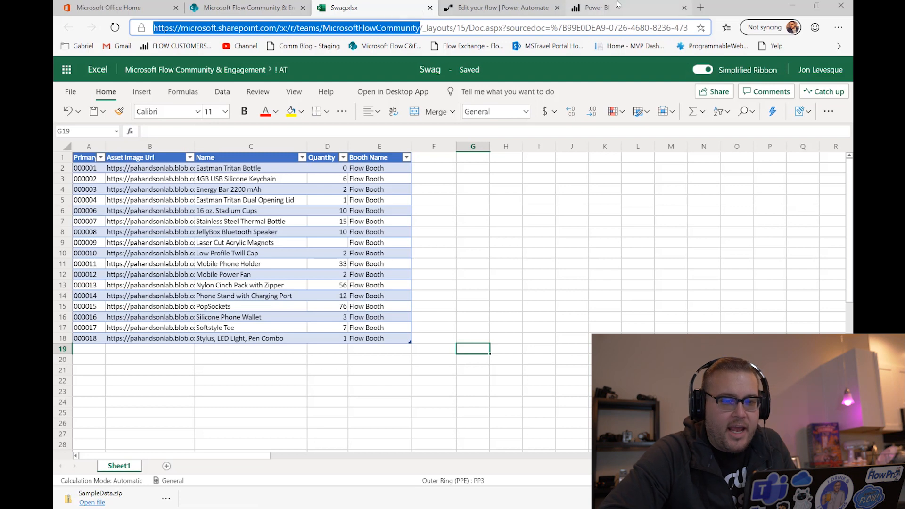
# Step: Check the Swag dataset in the Power BI workspace, then return to the Swag spreadsheet
pyautogui.click(600, 7)
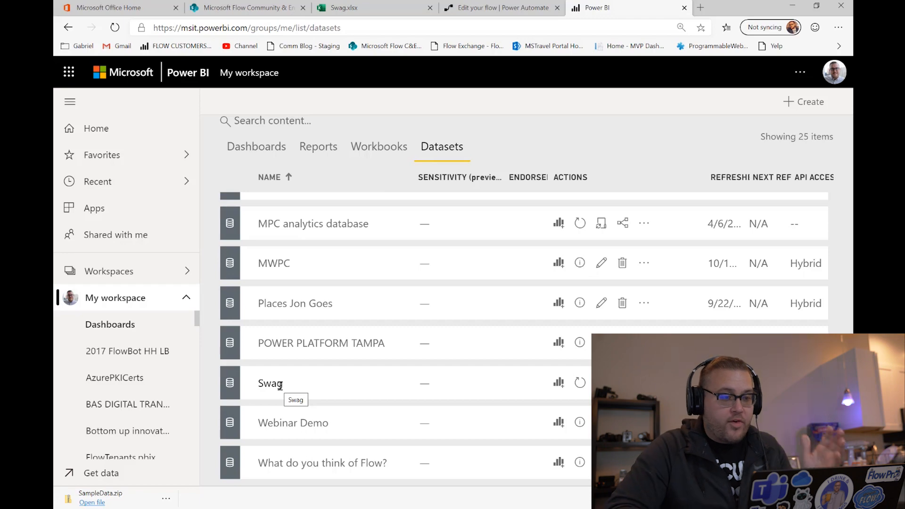
pyautogui.click(340, 8)
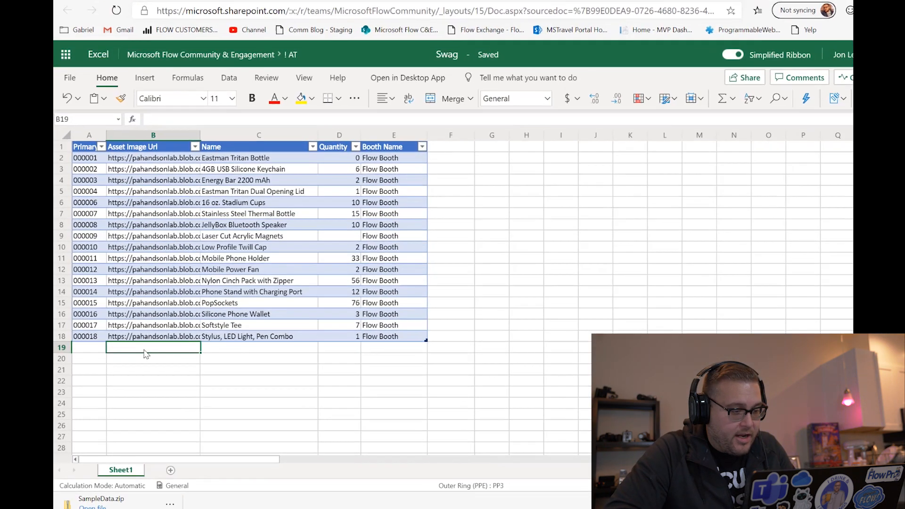
# Step: Enter row 19 (000019, link, Speaker, 10, Flow Booth) in the Swag table
pyautogui.write('000')
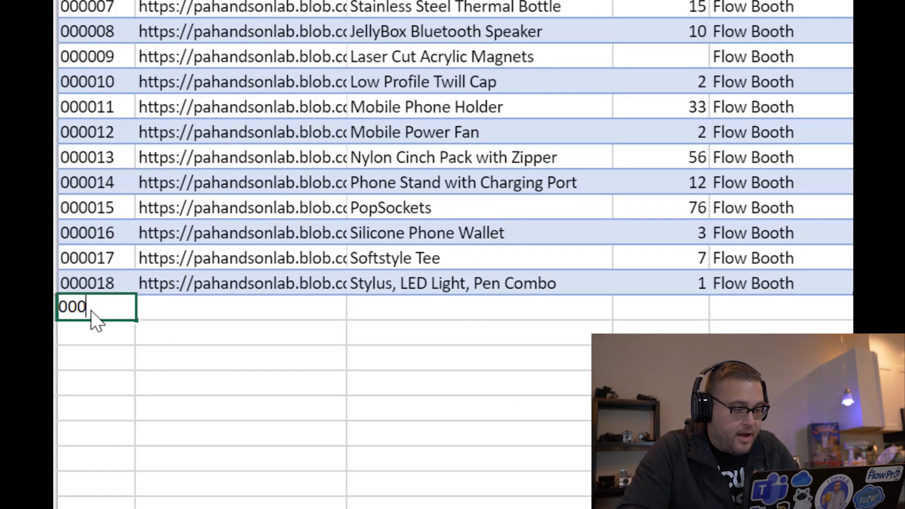
pyautogui.write('019')
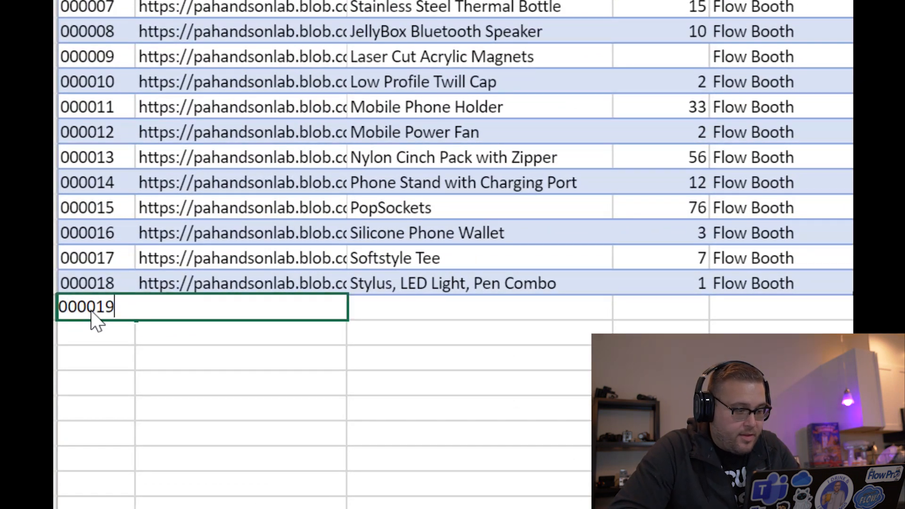
pyautogui.moveTo(209, 387)
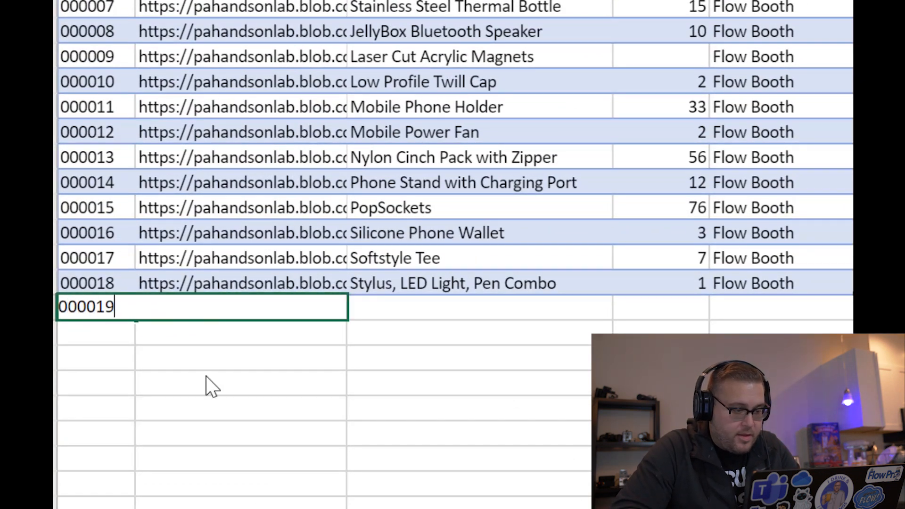
pyautogui.write('lin')
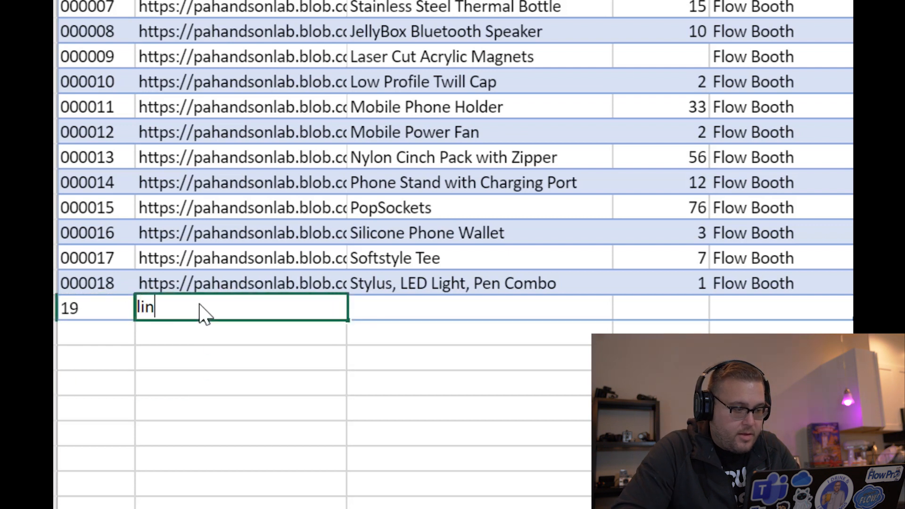
pyautogui.press('Tab')
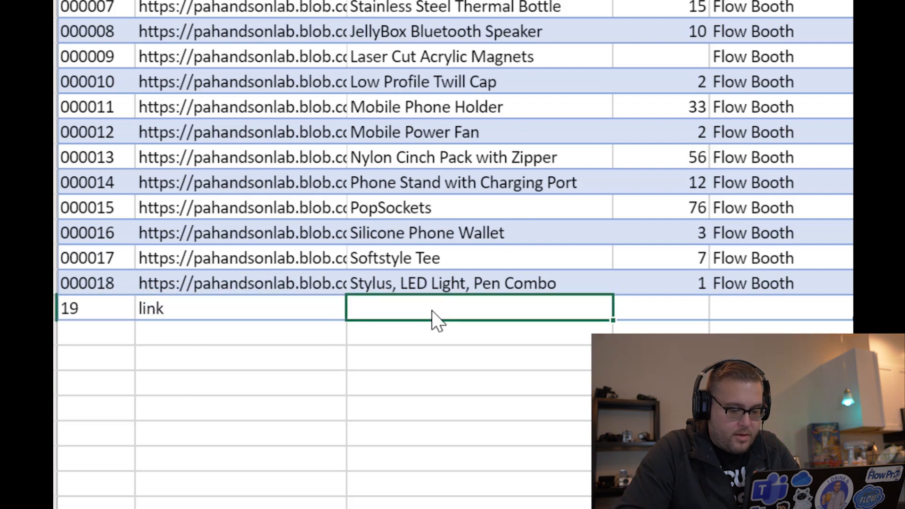
pyautogui.write('Speaker')
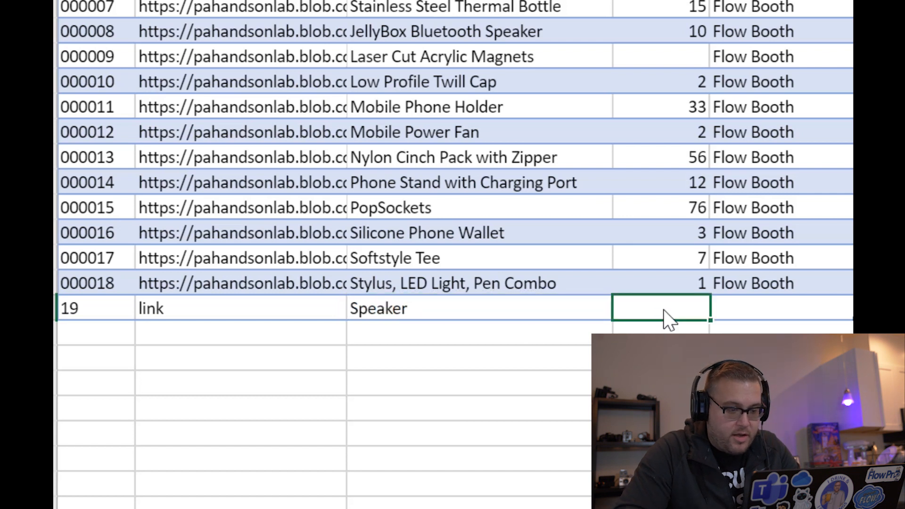
pyautogui.write('10')
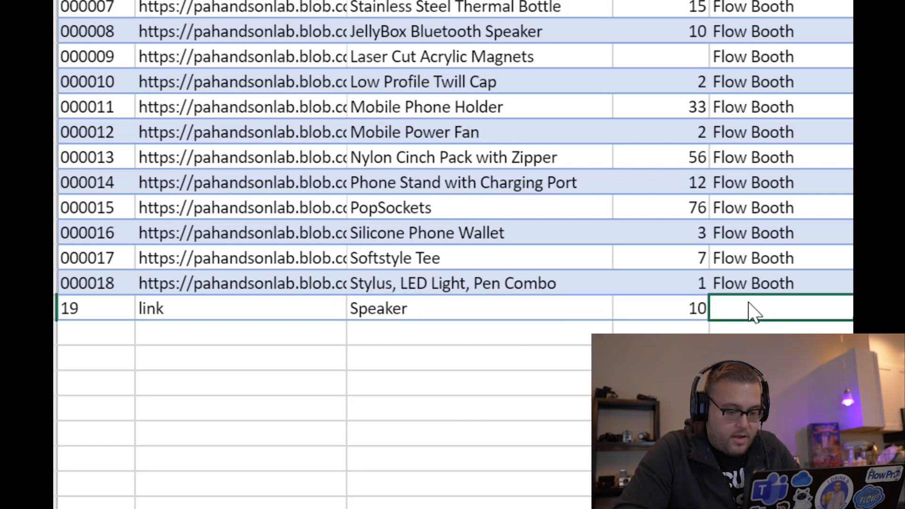
pyautogui.write('Flow Bo')
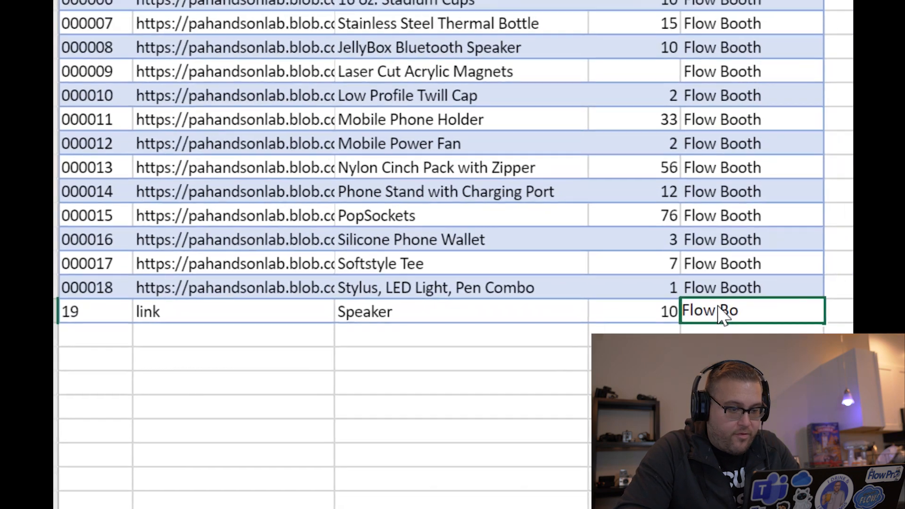
pyautogui.click(600, 7)
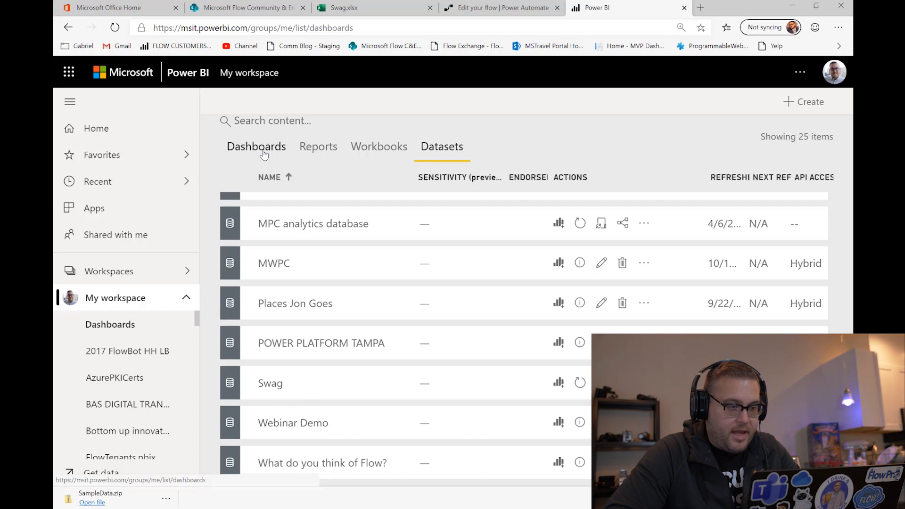
# Step: Browse My workspace dashboards and reports, and open the SWAG report's pie chart
pyautogui.click(256, 147)
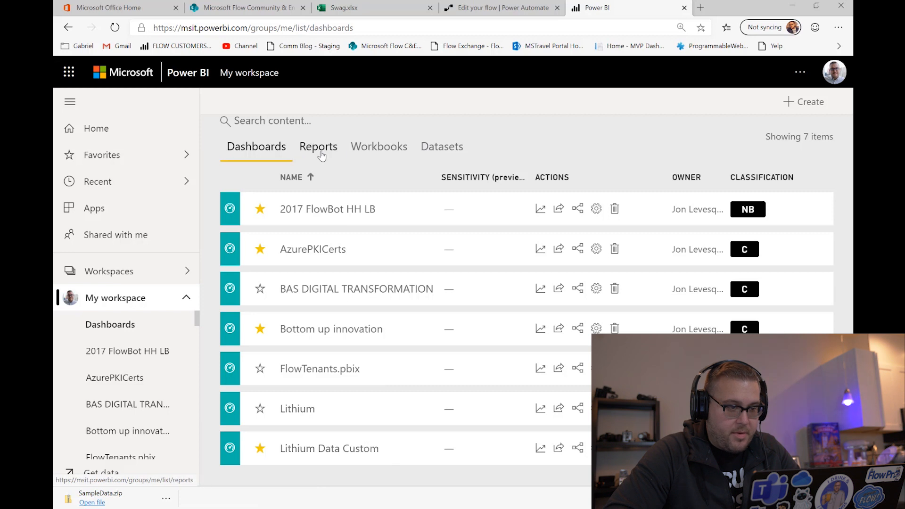
pyautogui.click(318, 147)
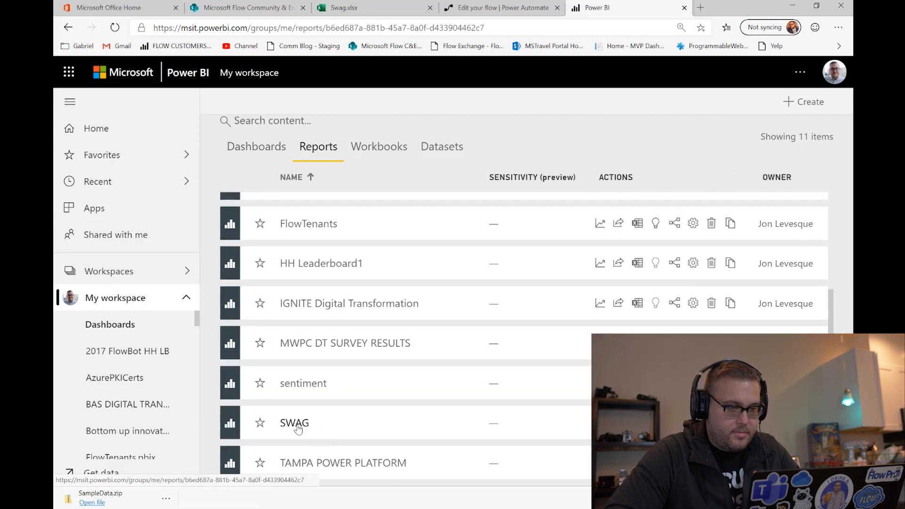
pyautogui.click(294, 422)
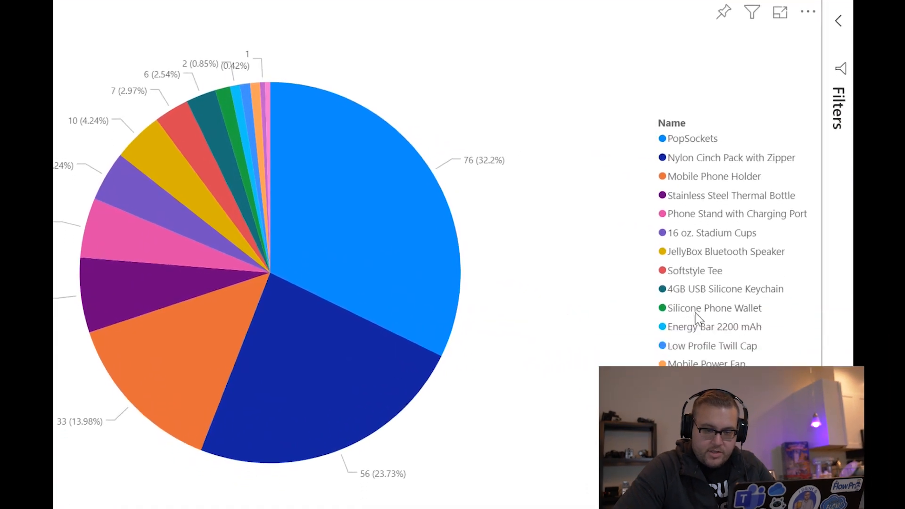
pyautogui.scroll(-3)
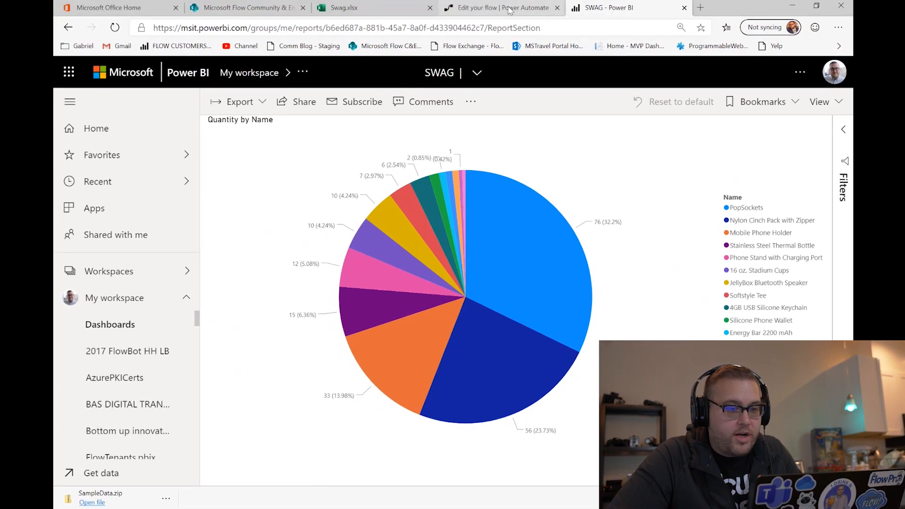
# Step: In Power Automate, go to My flows and show the new-flow creation options
pyautogui.click(499, 8)
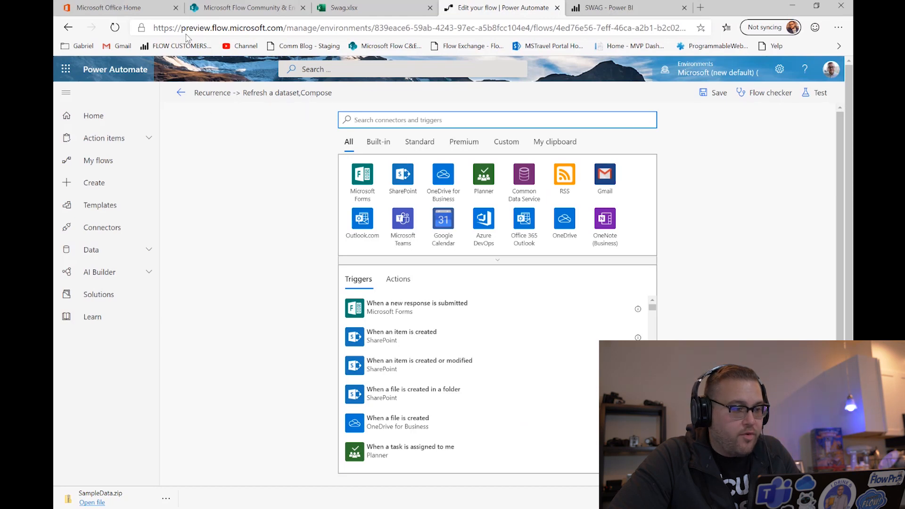
pyautogui.moveTo(281, 28)
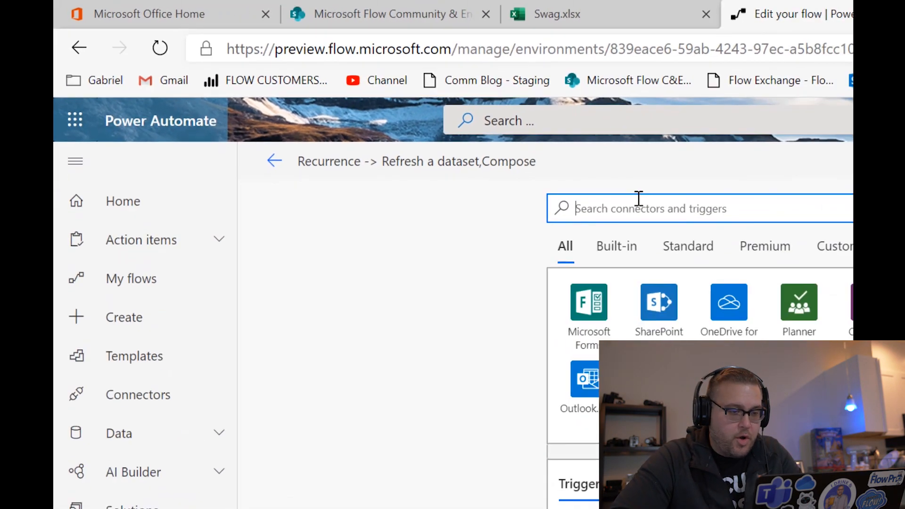
pyautogui.write('schedu')
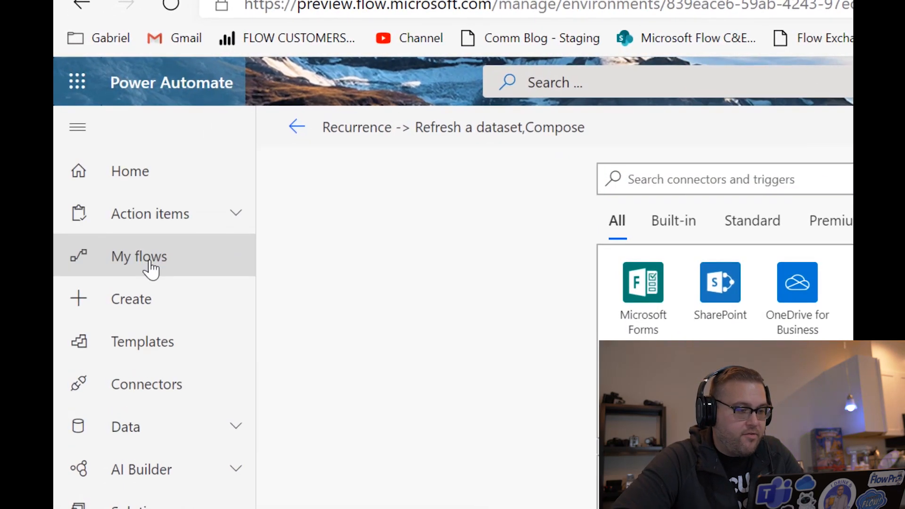
pyautogui.click(139, 257)
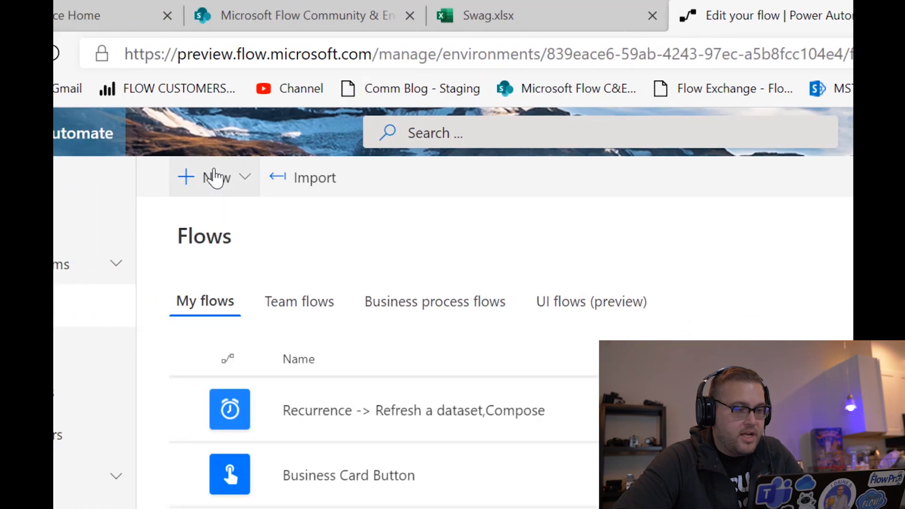
pyautogui.click(215, 177)
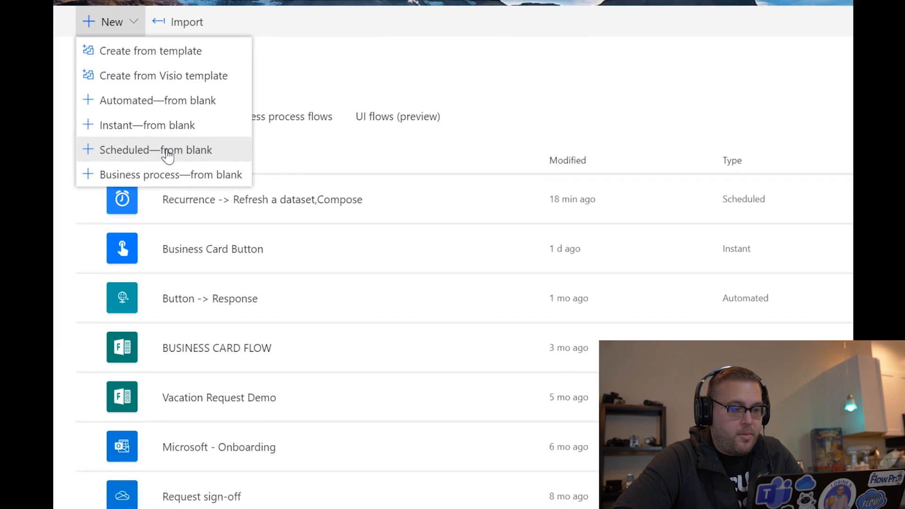
# Step: Create a scheduled flow from blank named 'Refresh Swag Data - Daily' and adjust its schedule
pyautogui.click(155, 149)
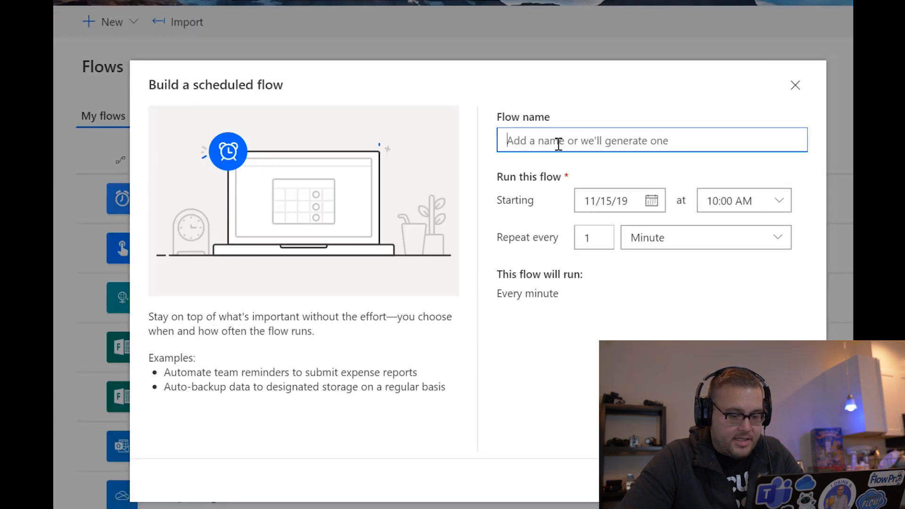
pyautogui.write('Refresh')
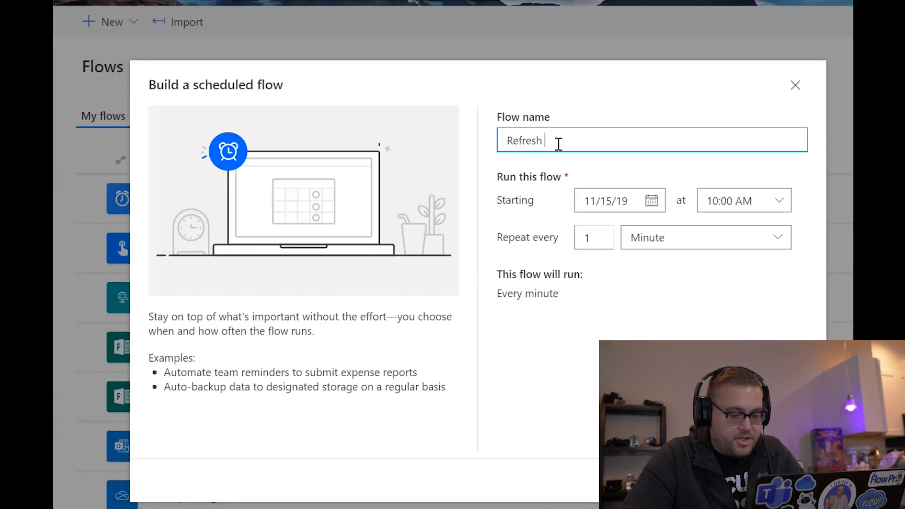
pyautogui.write('Swag Data - Daily')
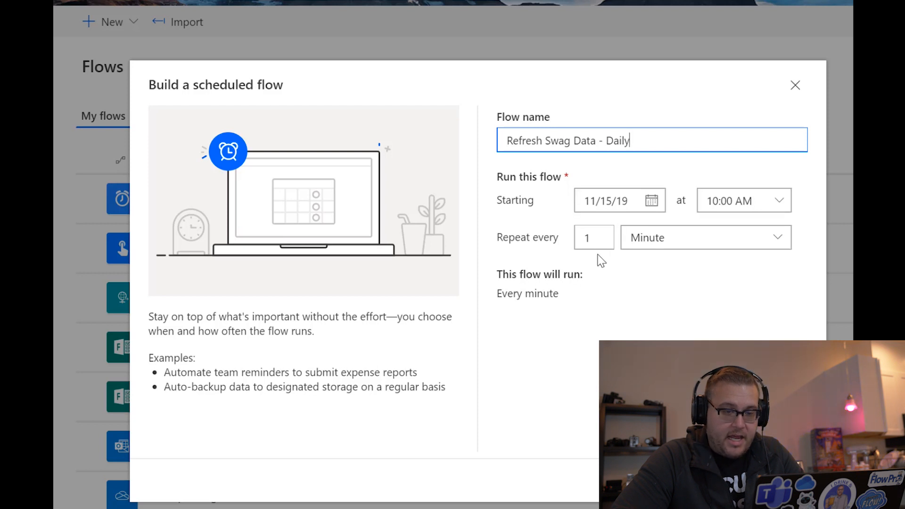
pyautogui.click(705, 237)
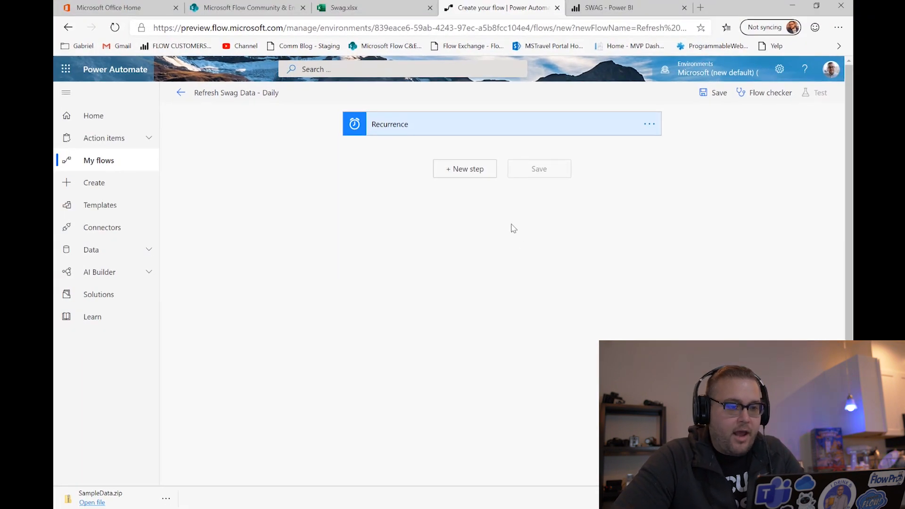
# Step: Expand the Recurrence trigger to show interval 1 and frequency Day
pyautogui.click(479, 124)
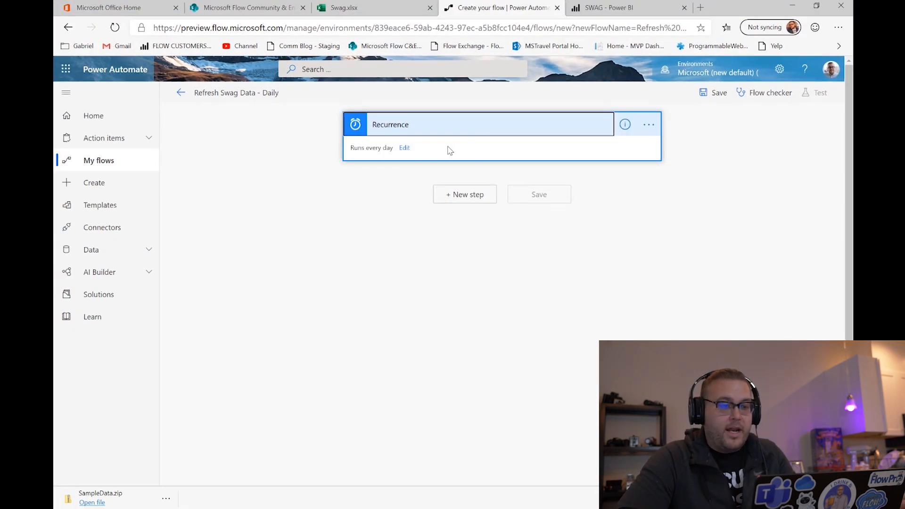
pyautogui.click(404, 147)
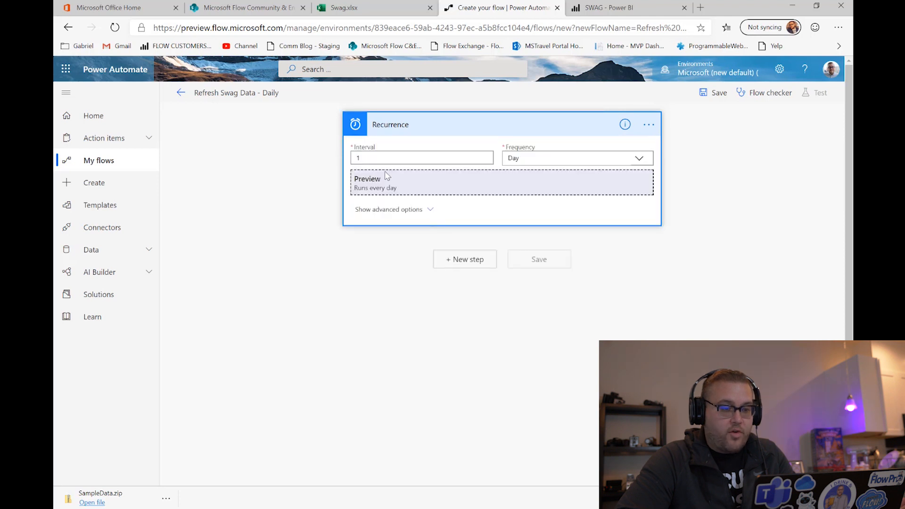
pyautogui.moveTo(560, 159)
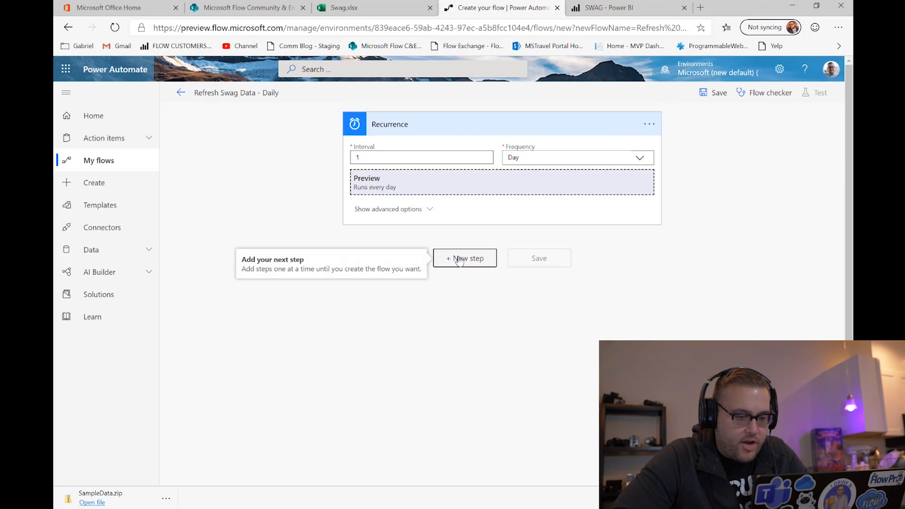
# Step: Add the Power BI 'Refresh a dataset' action after the Recurrence trigger
pyautogui.click(465, 257)
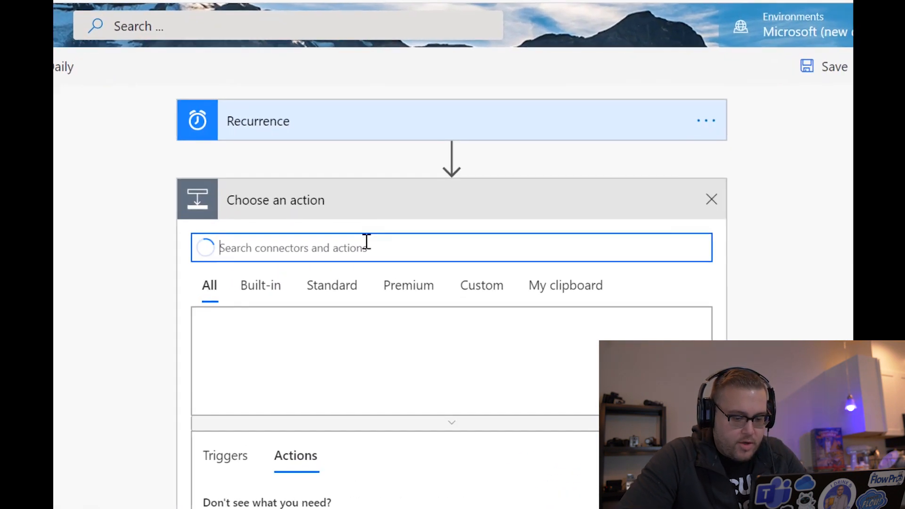
pyautogui.write('Power bi')
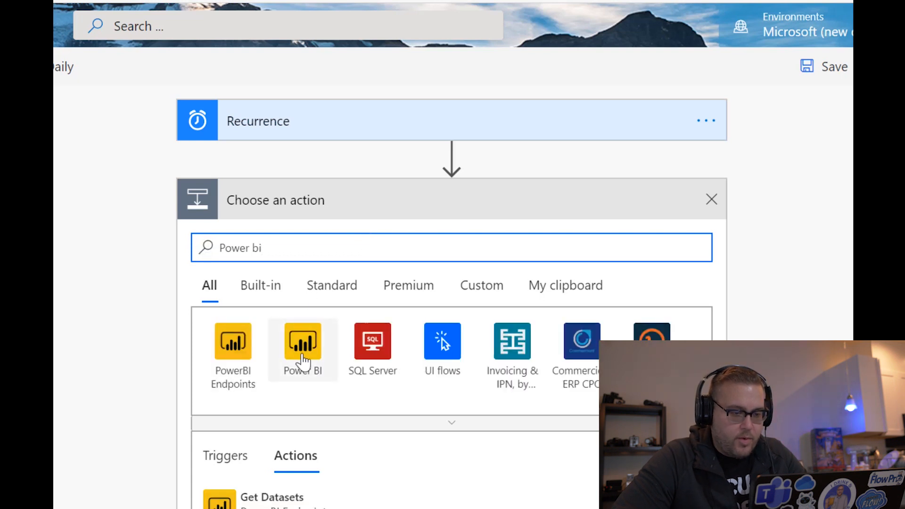
pyautogui.click(303, 341)
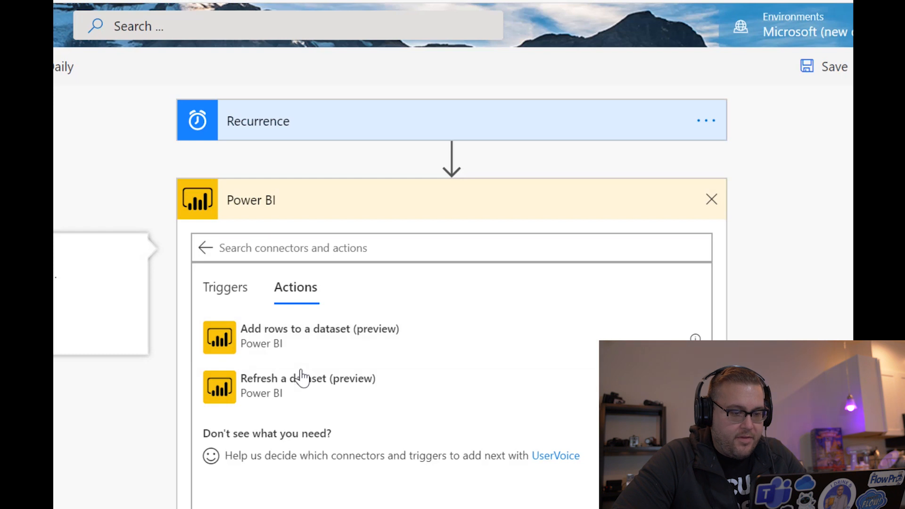
pyautogui.moveTo(326, 398)
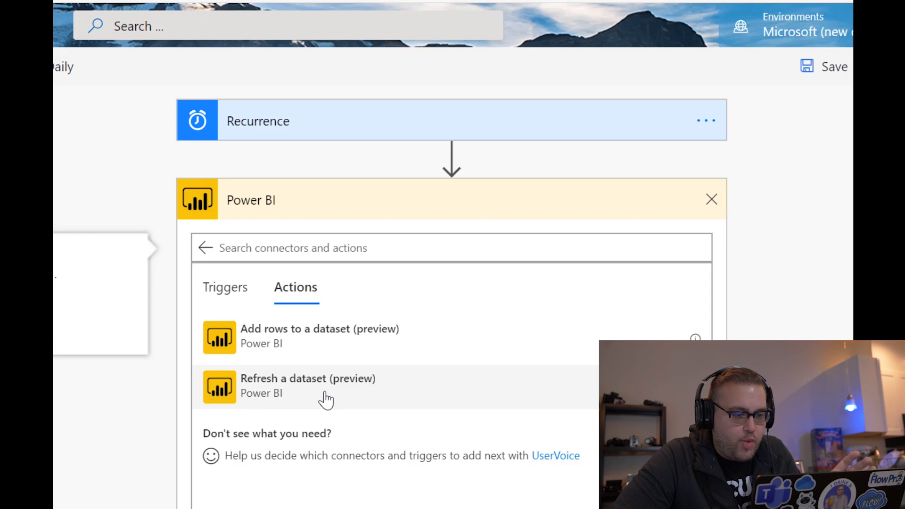
pyautogui.click(308, 386)
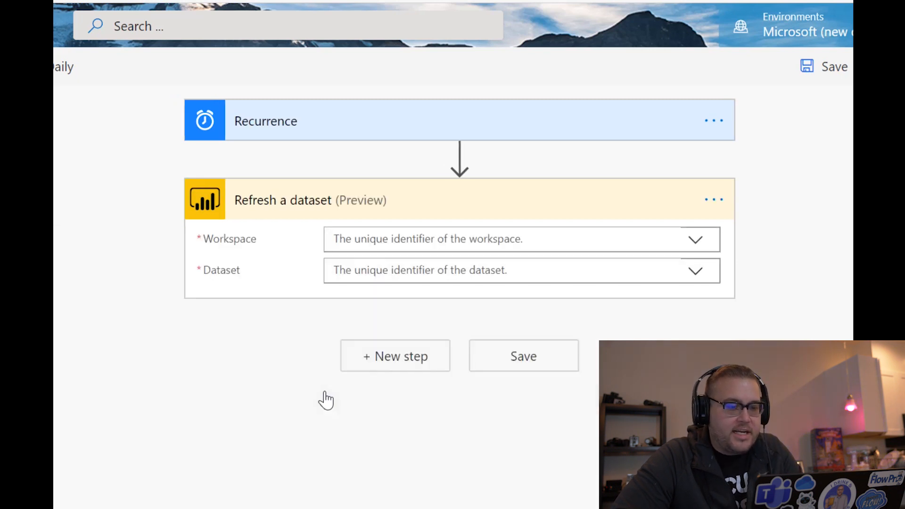
pyautogui.moveTo(697, 241)
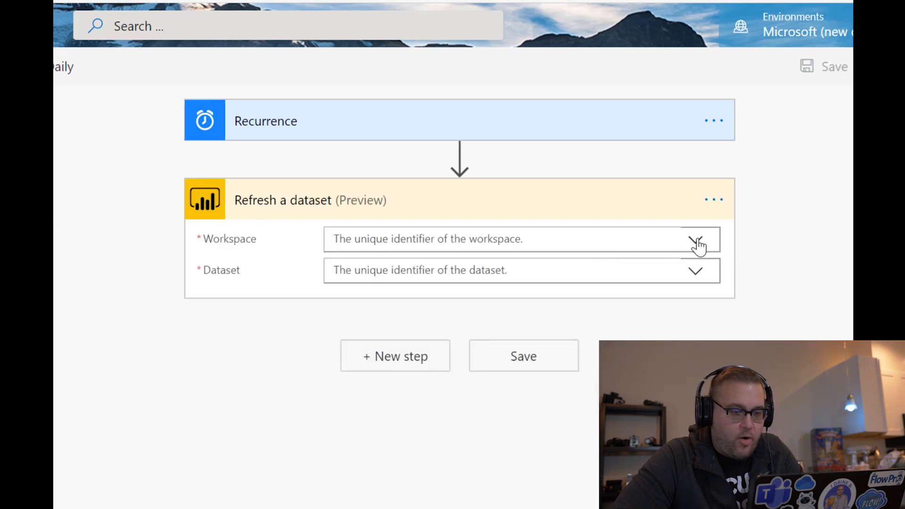
# Step: Point Refresh a dataset at My Workspace and the Swag dataset, then save the flow
pyautogui.click(695, 239)
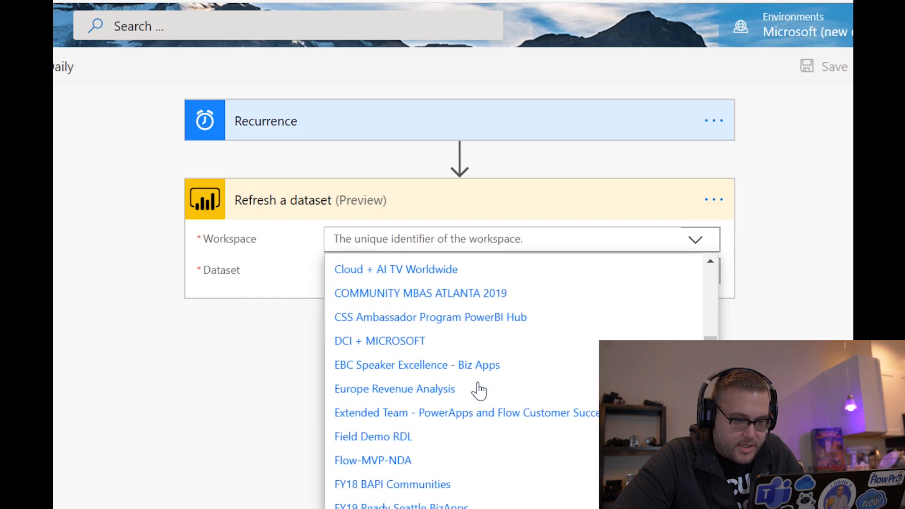
pyautogui.scroll(-3)
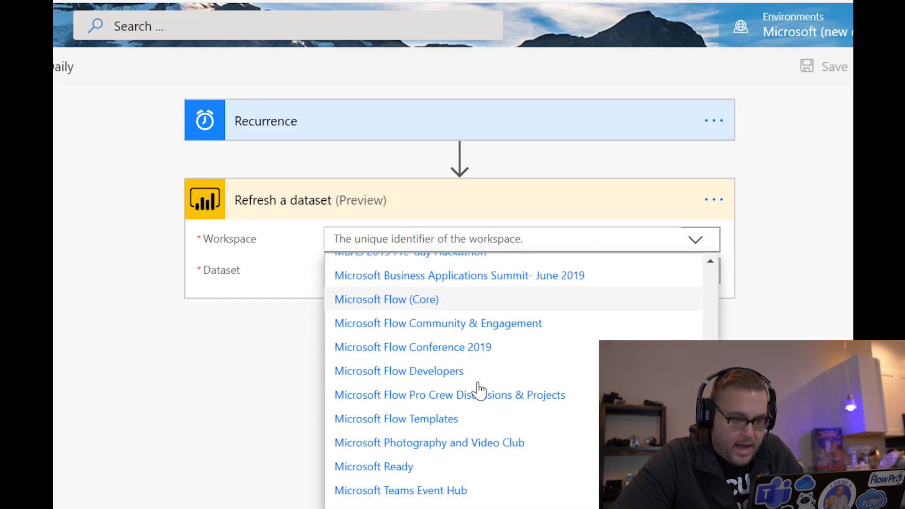
pyautogui.scroll(-3)
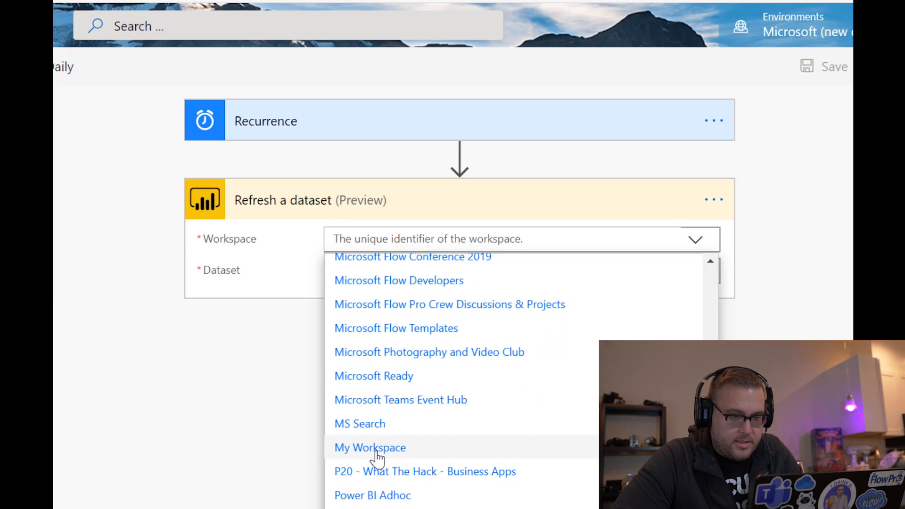
pyautogui.click(370, 447)
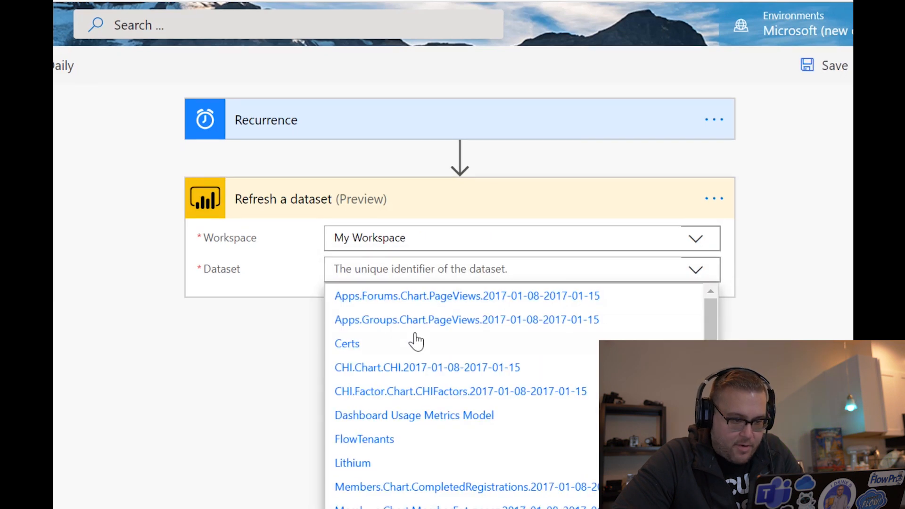
pyautogui.scroll(-3)
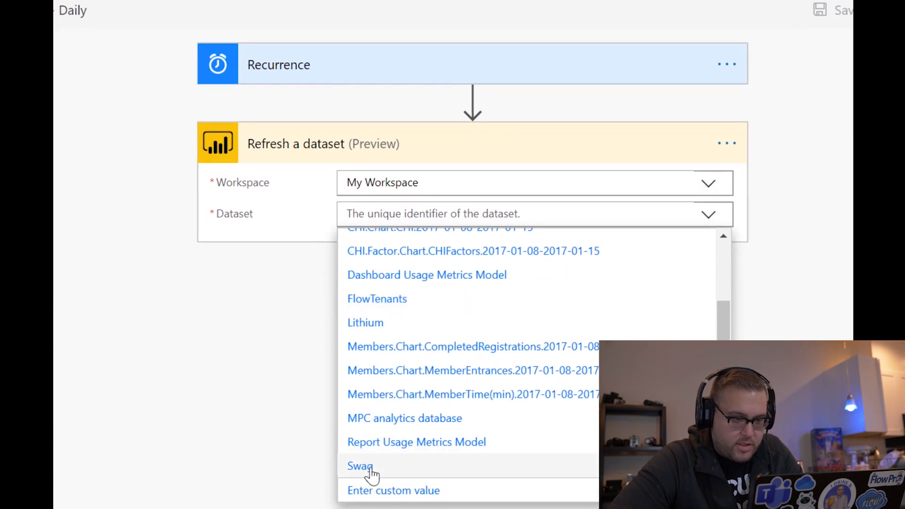
pyautogui.click(360, 466)
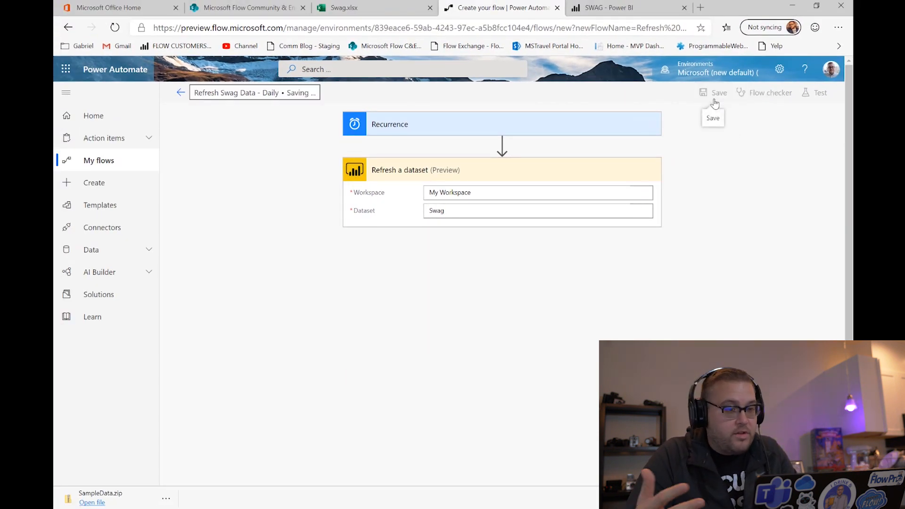
pyautogui.click(718, 92)
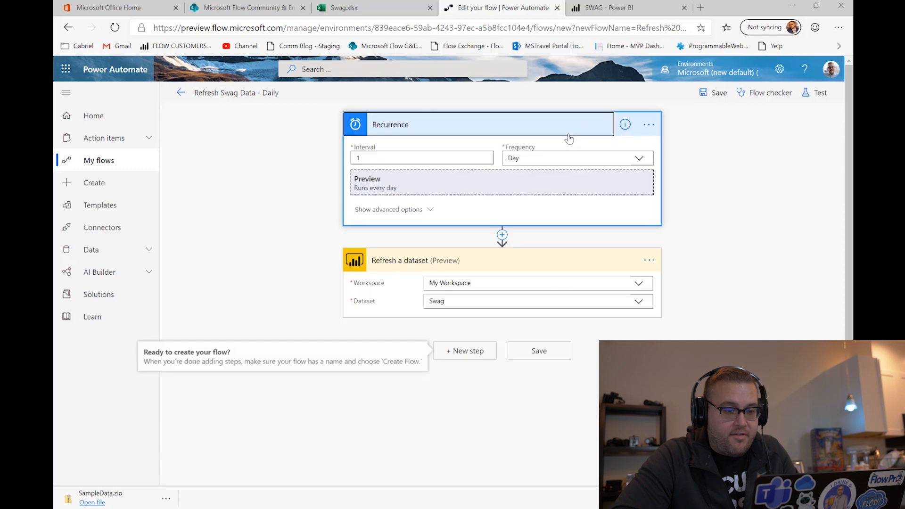
pyautogui.moveTo(386, 271)
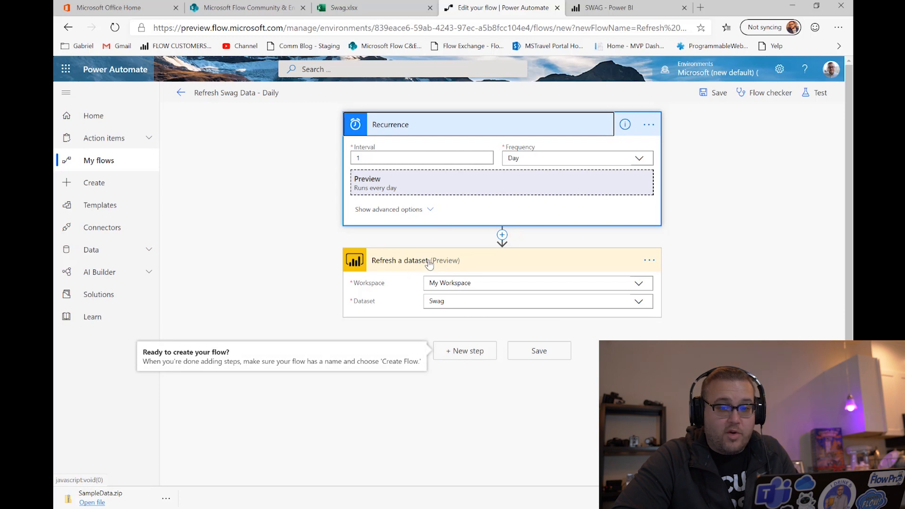
# Step: Run a manual test of the flow using Save & Test
pyautogui.click(818, 92)
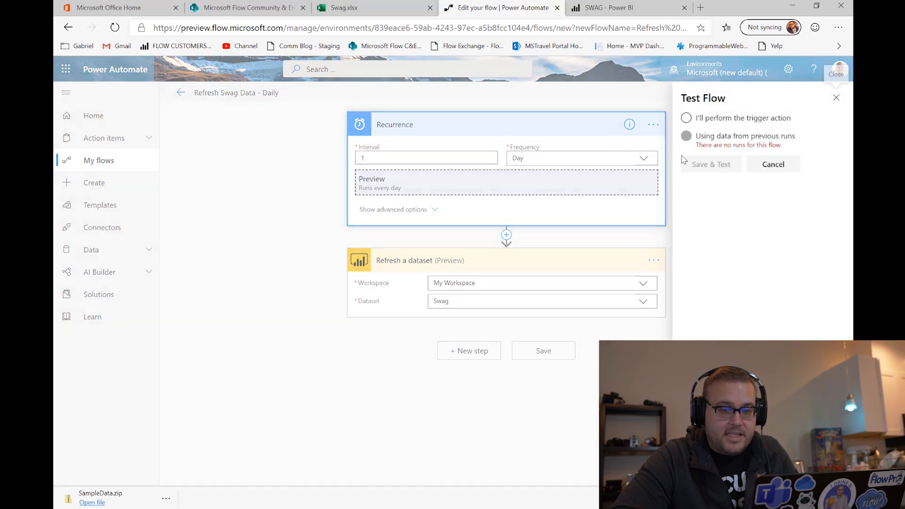
pyautogui.click(686, 118)
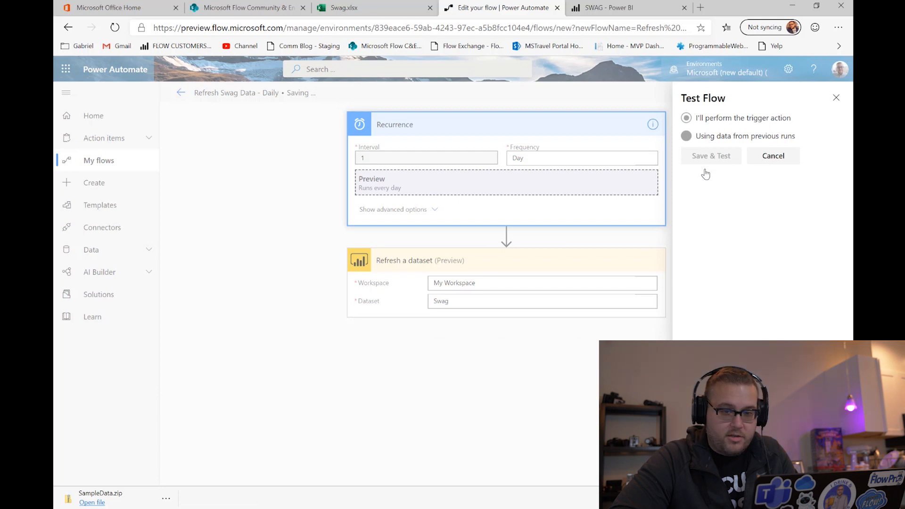
pyautogui.click(710, 156)
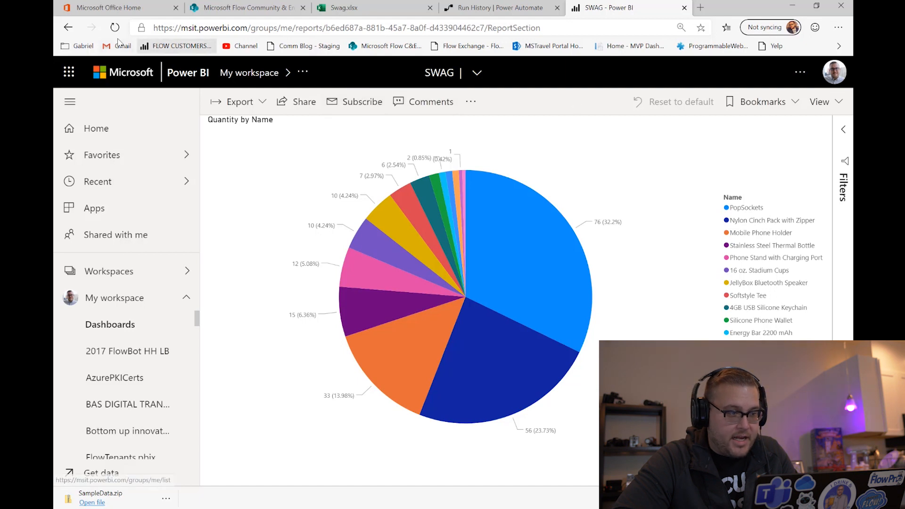
# Step: Reload the SWAG report page to pick up the newly added row
pyautogui.click(114, 27)
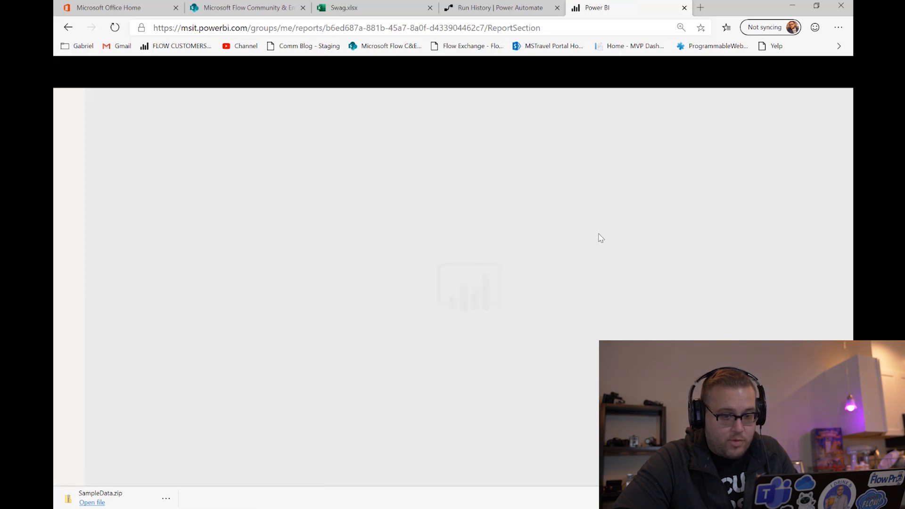
pyautogui.moveTo(737, 200)
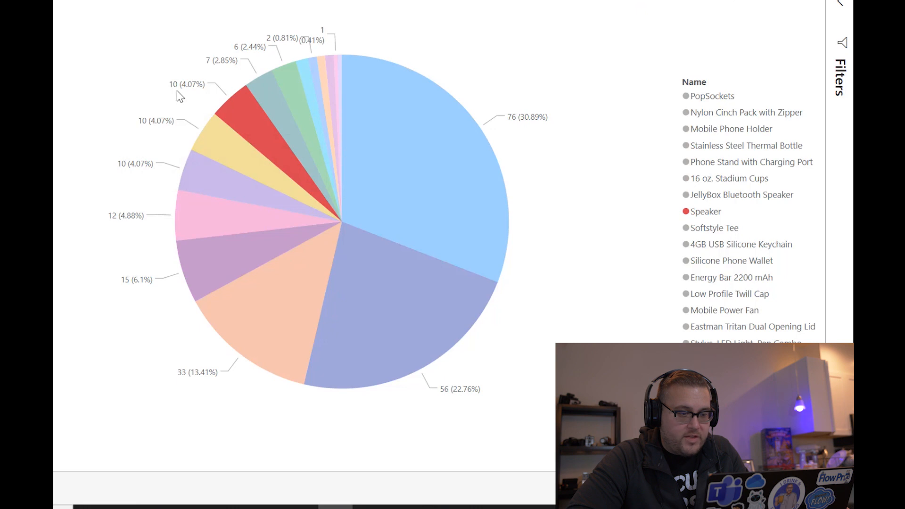
pyautogui.moveTo(240, 120)
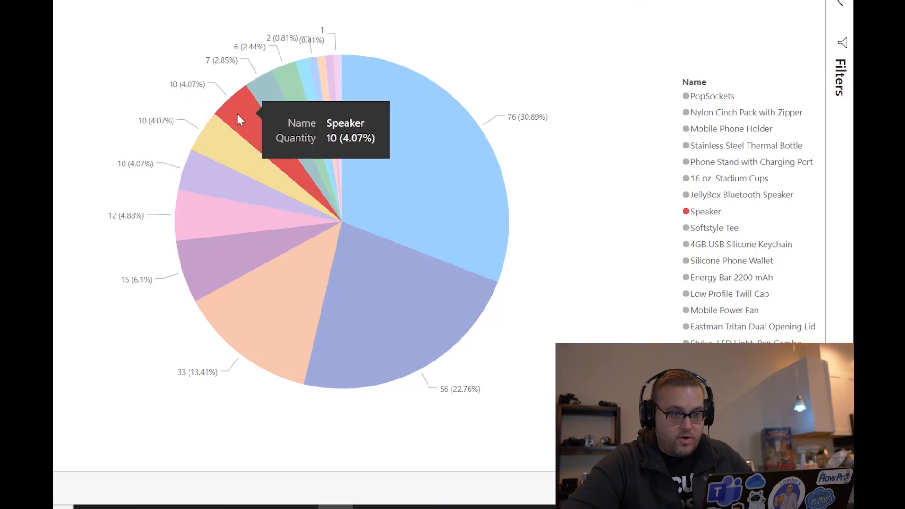
pyautogui.moveTo(592, 276)
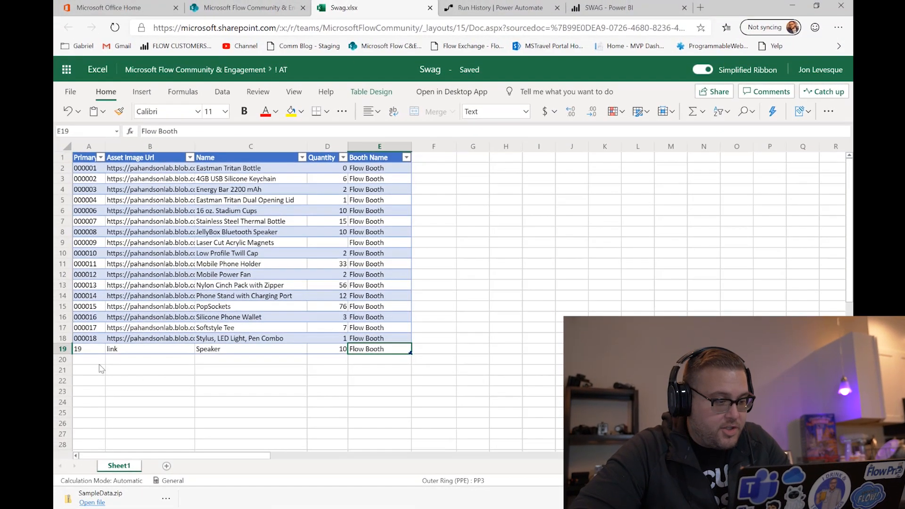
# Step: Enter 20, link and the name Top hats into row 20 of the Swag table
pyautogui.write('20')
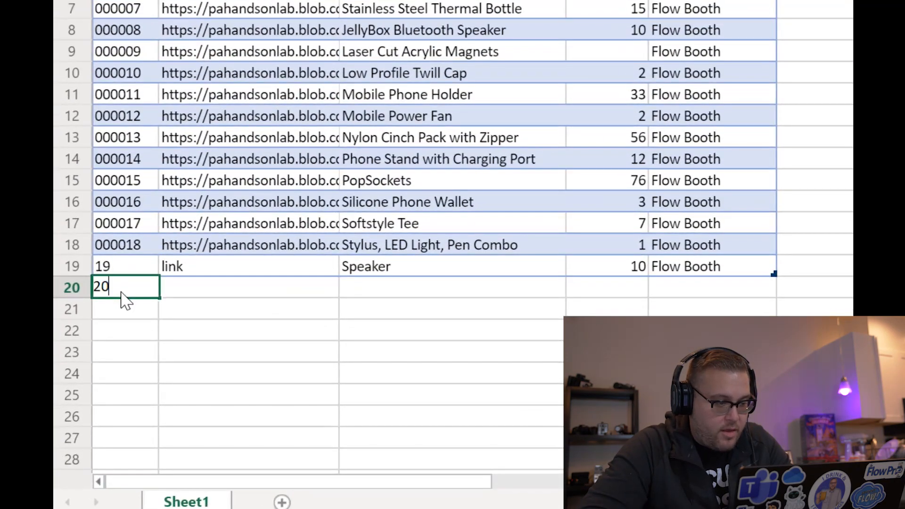
pyautogui.write('link')
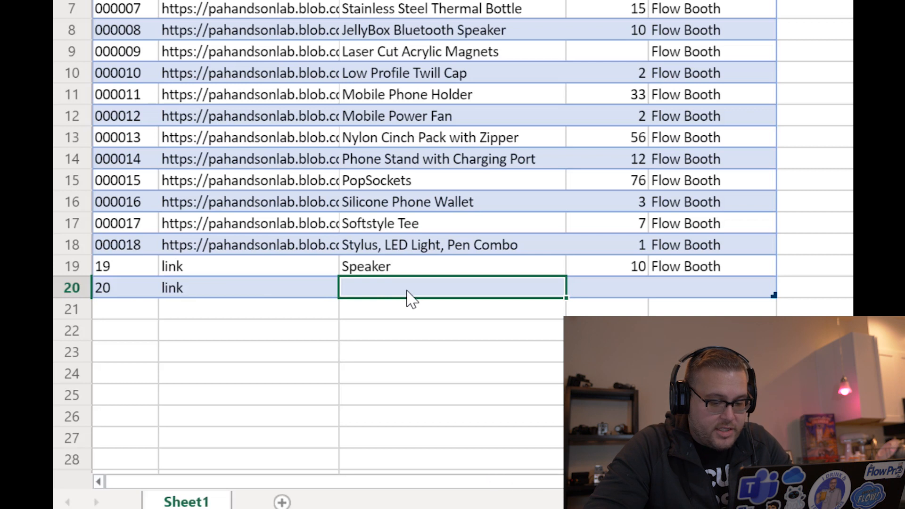
pyautogui.write('Top hats')
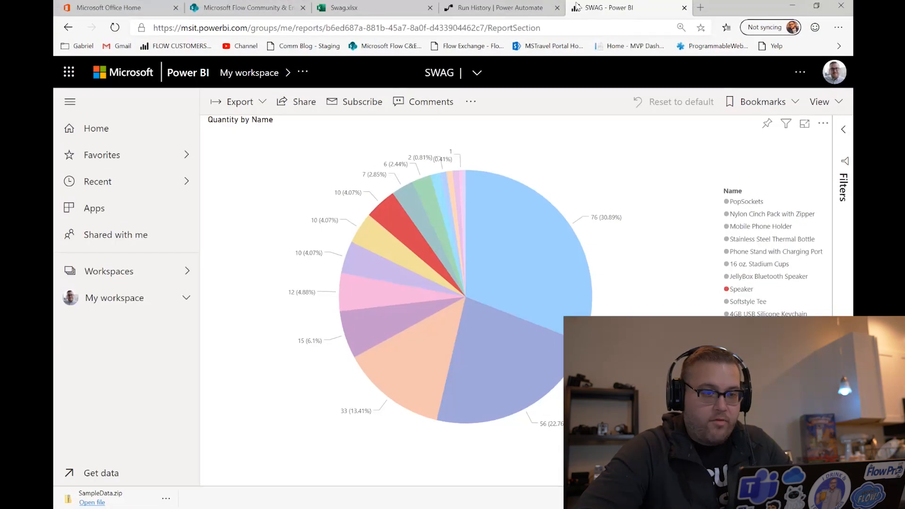
# Step: Manually run the Refresh Swag Data - Daily flow again and reload its run statuses
pyautogui.click(502, 7)
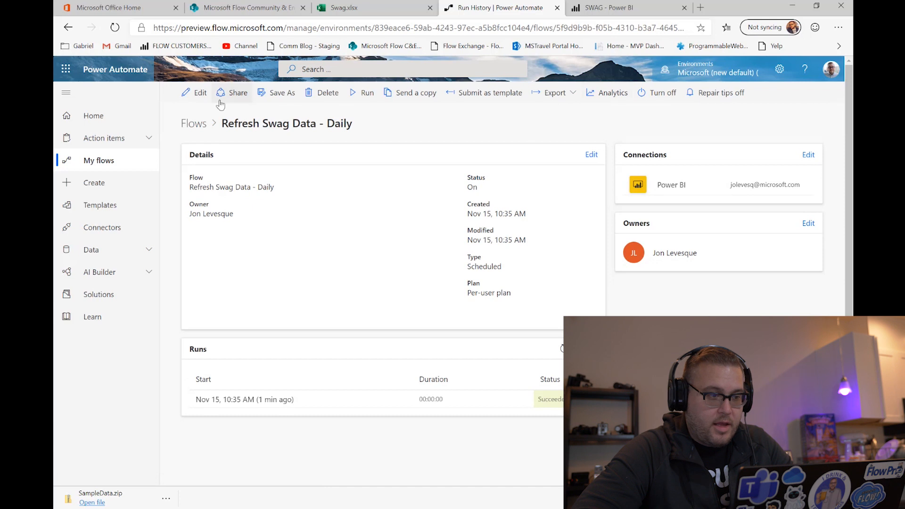
pyautogui.moveTo(268, 121)
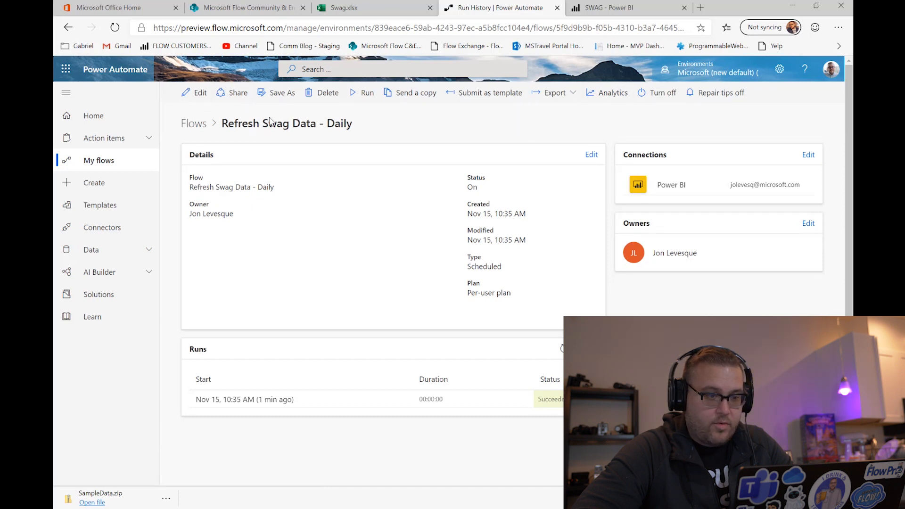
pyautogui.click(367, 93)
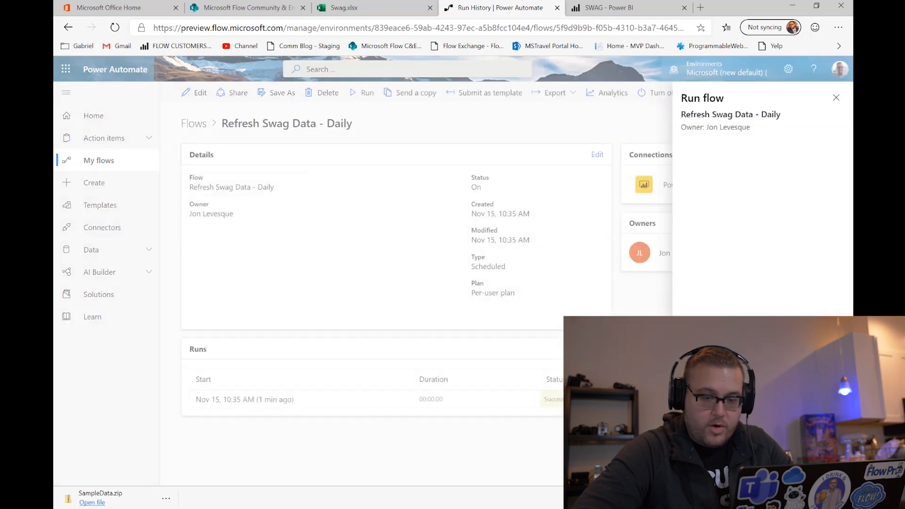
pyautogui.click(367, 93)
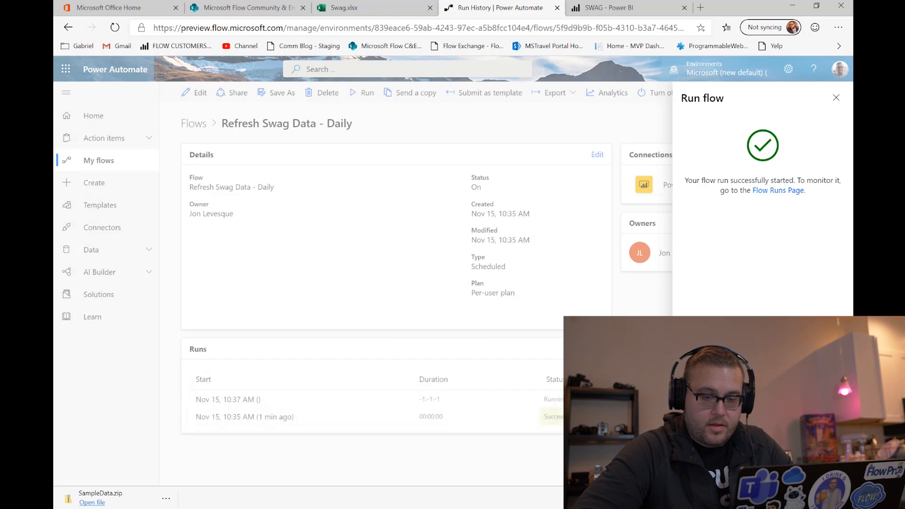
pyautogui.click(835, 98)
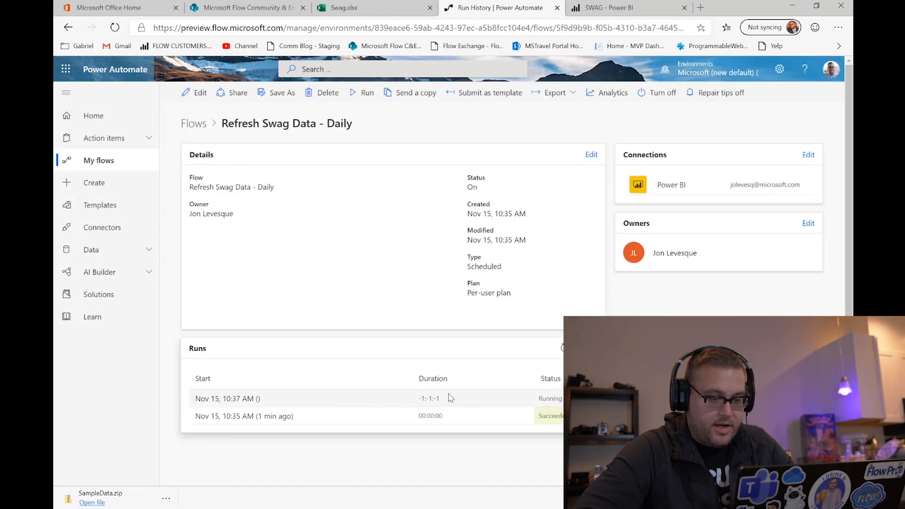
pyautogui.click(114, 28)
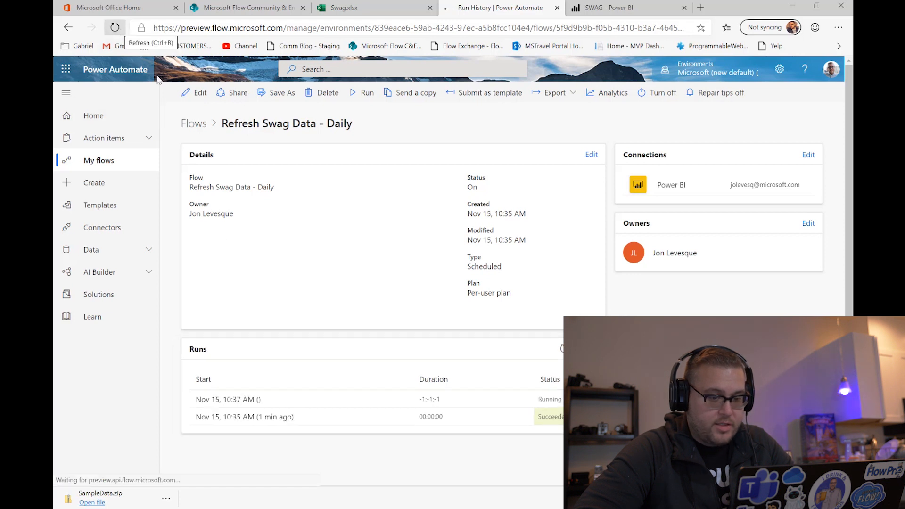
pyautogui.click(114, 28)
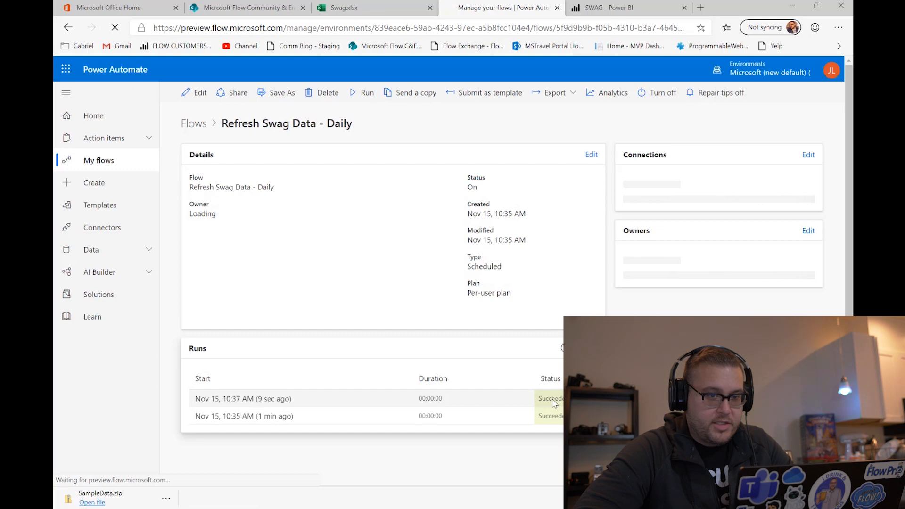
pyautogui.click(343, 8)
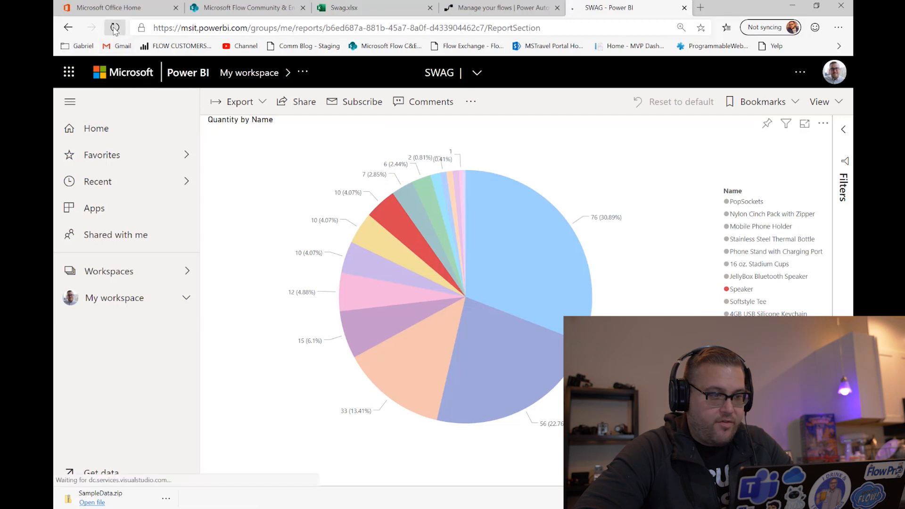
# Step: Reload the SWAG report, then check the Swag workbook for Top hats at 100
pyautogui.click(114, 27)
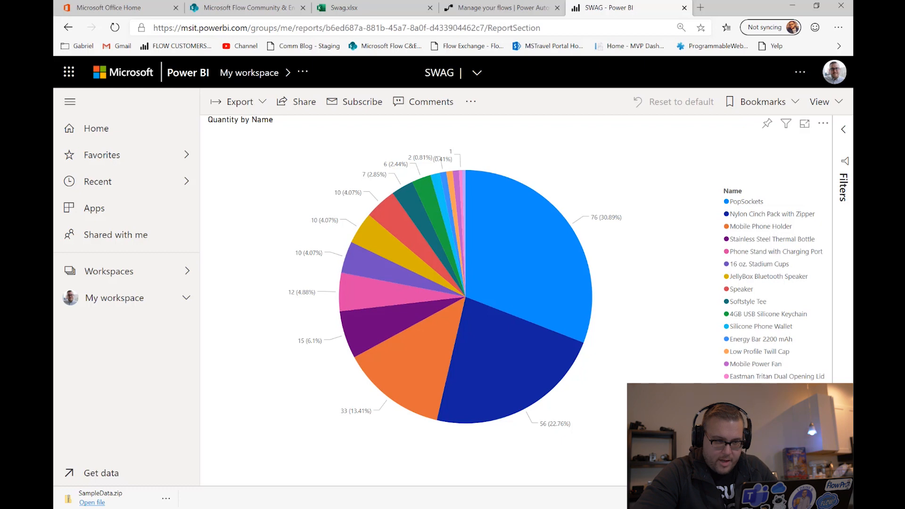
pyautogui.click(337, 7)
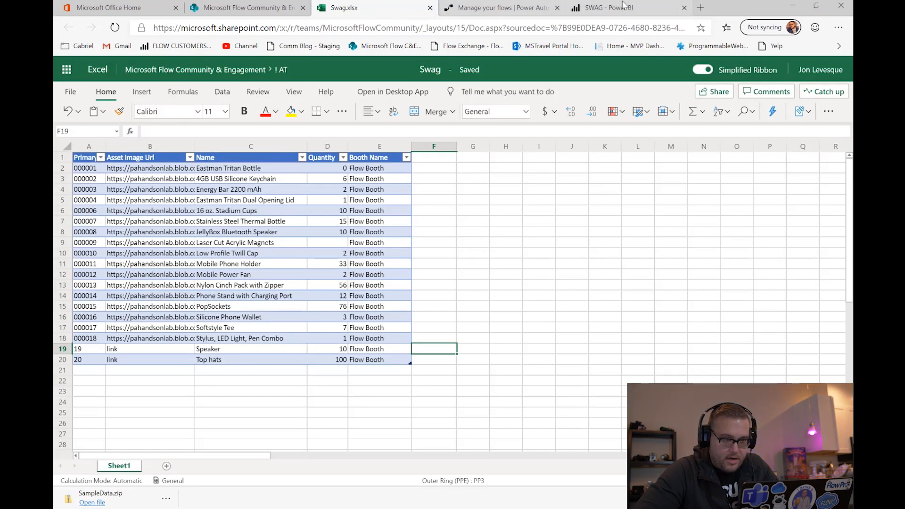
# Step: Run the flow a third time and confirm the pie chart shows Top hats at 100
pyautogui.click(499, 7)
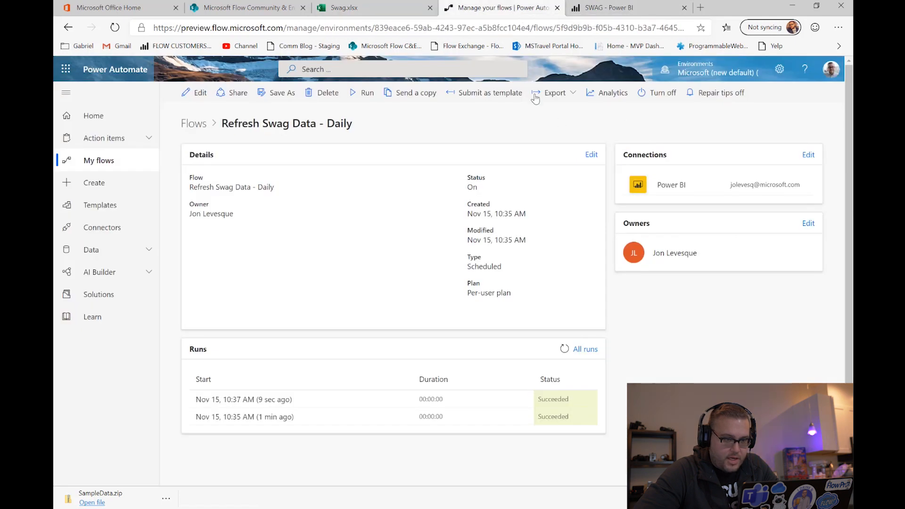
pyautogui.click(366, 93)
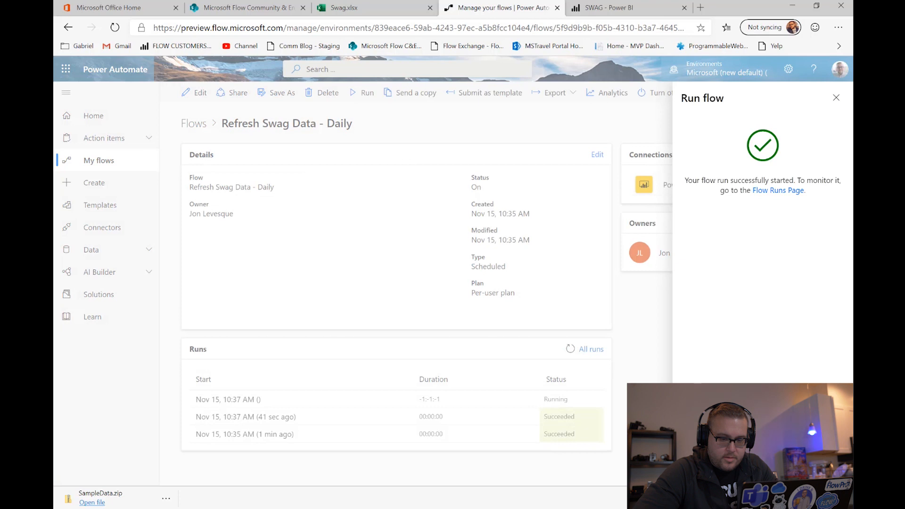
pyautogui.click(835, 97)
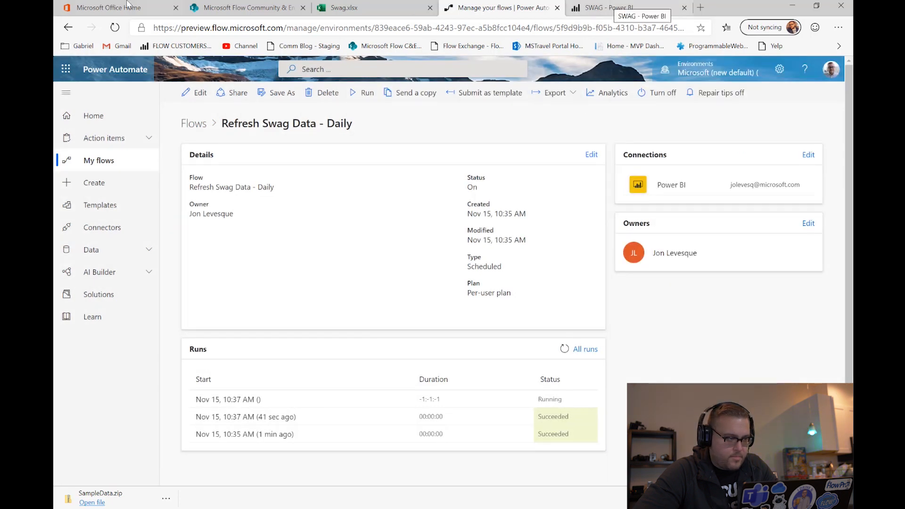
pyautogui.click(612, 7)
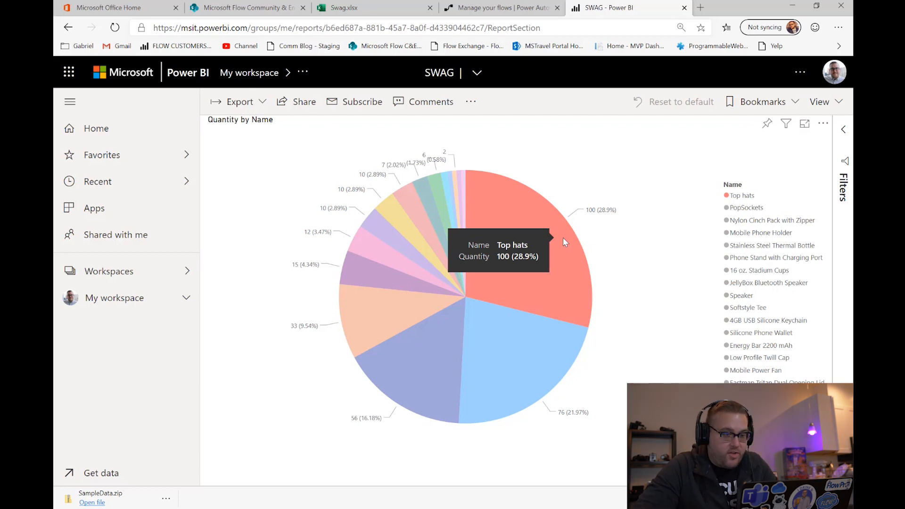
pyautogui.click(501, 8)
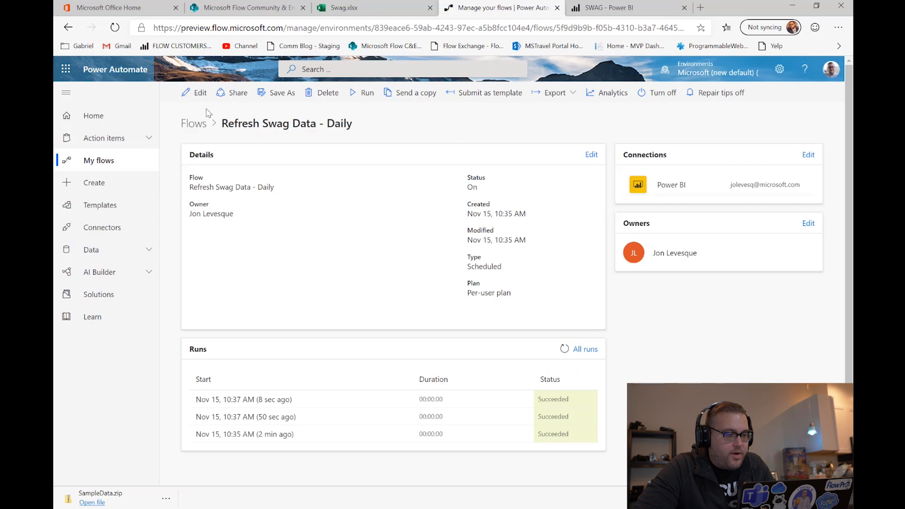
pyautogui.click(199, 92)
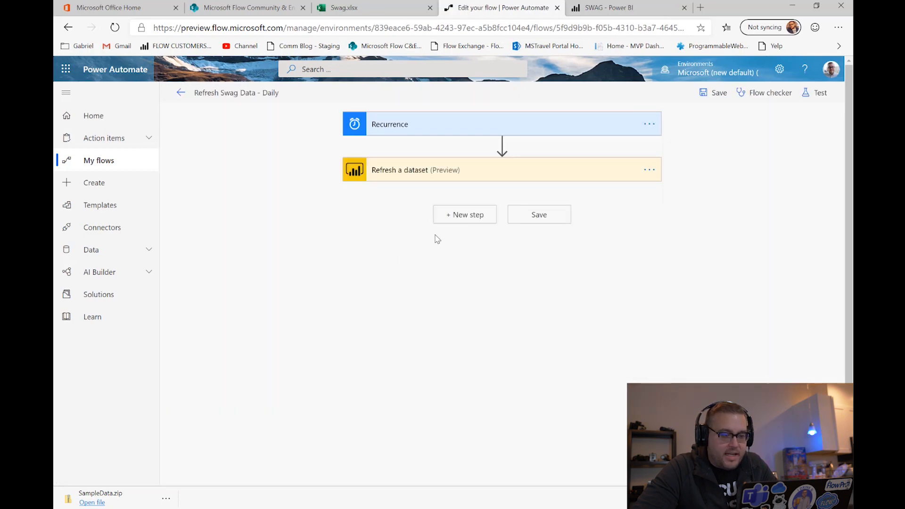
# Step: After the dataset refresh, add Send me a mobile notification with text 'The Swag counts are updated'
pyautogui.click(463, 214)
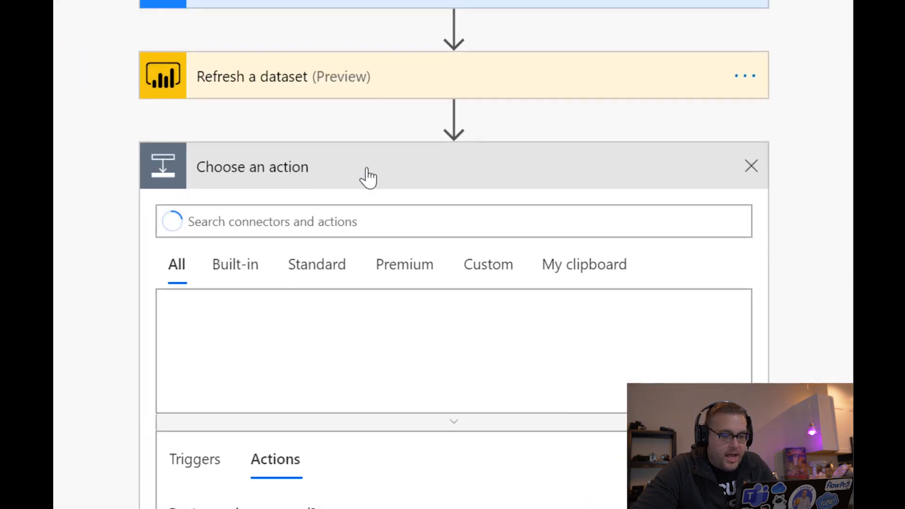
pyautogui.write('notification')
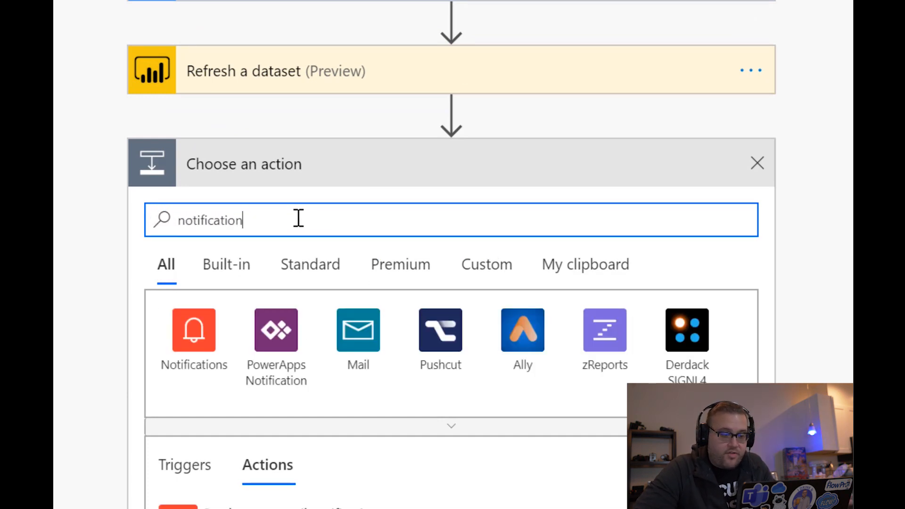
pyautogui.click(194, 330)
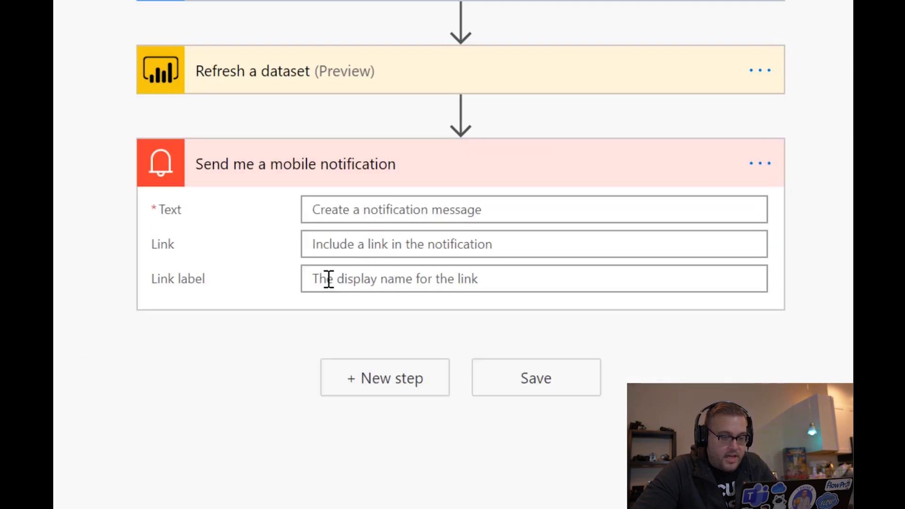
pyautogui.click(533, 209)
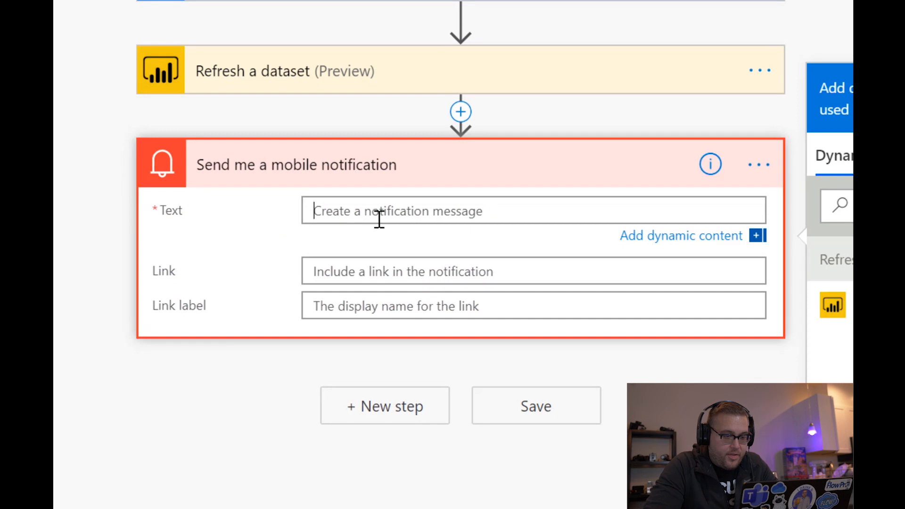
pyautogui.write('The Swag')
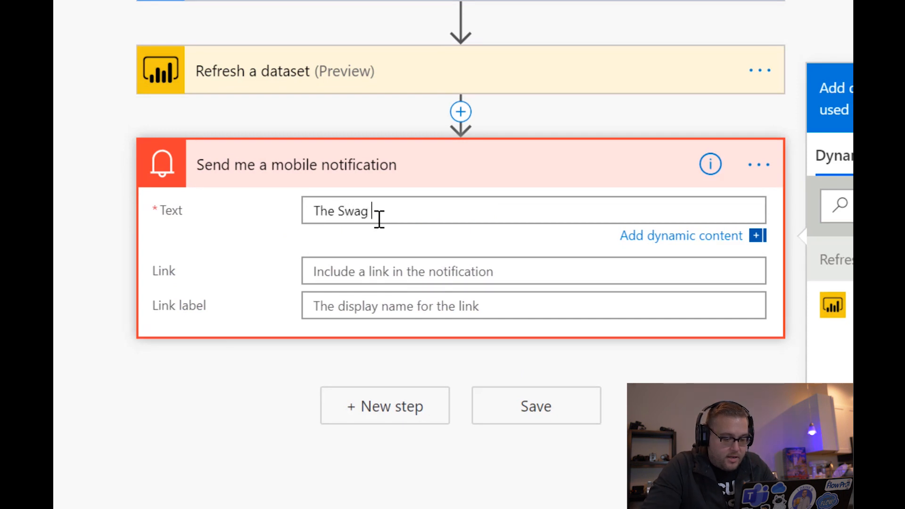
pyautogui.write('counts')
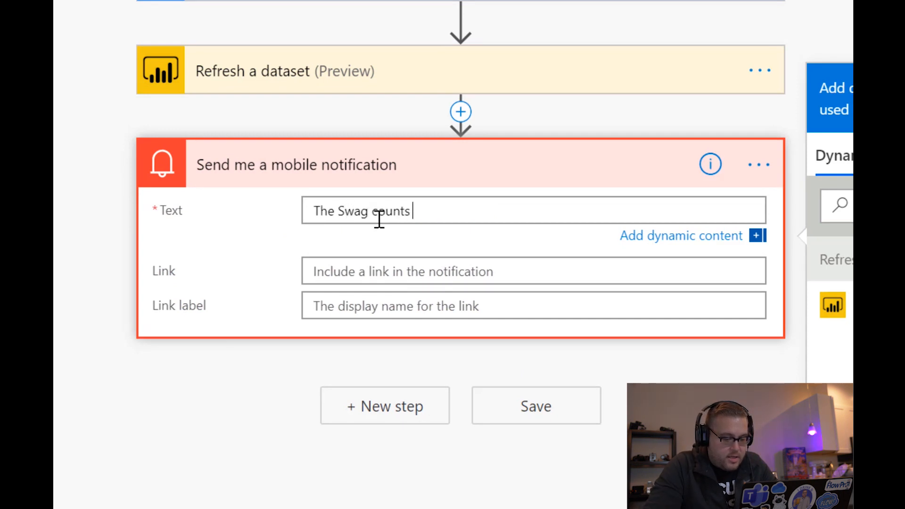
pyautogui.write('are updated')
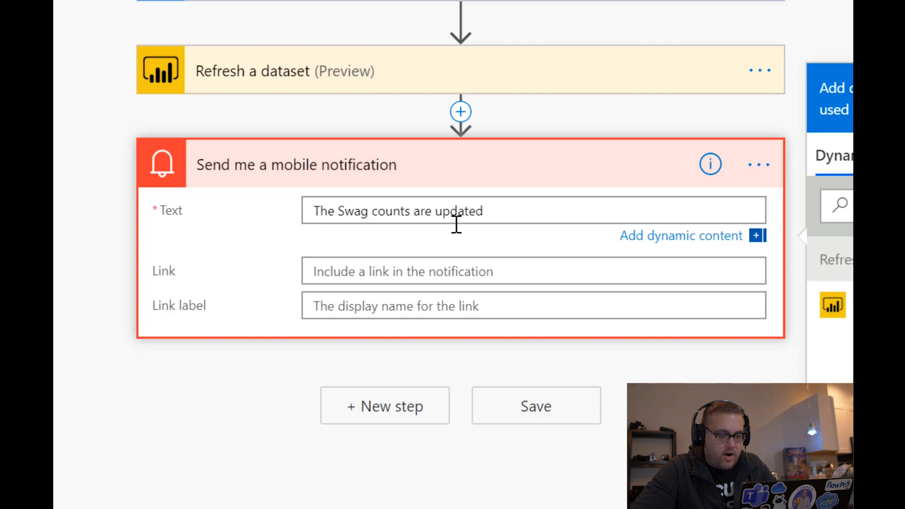